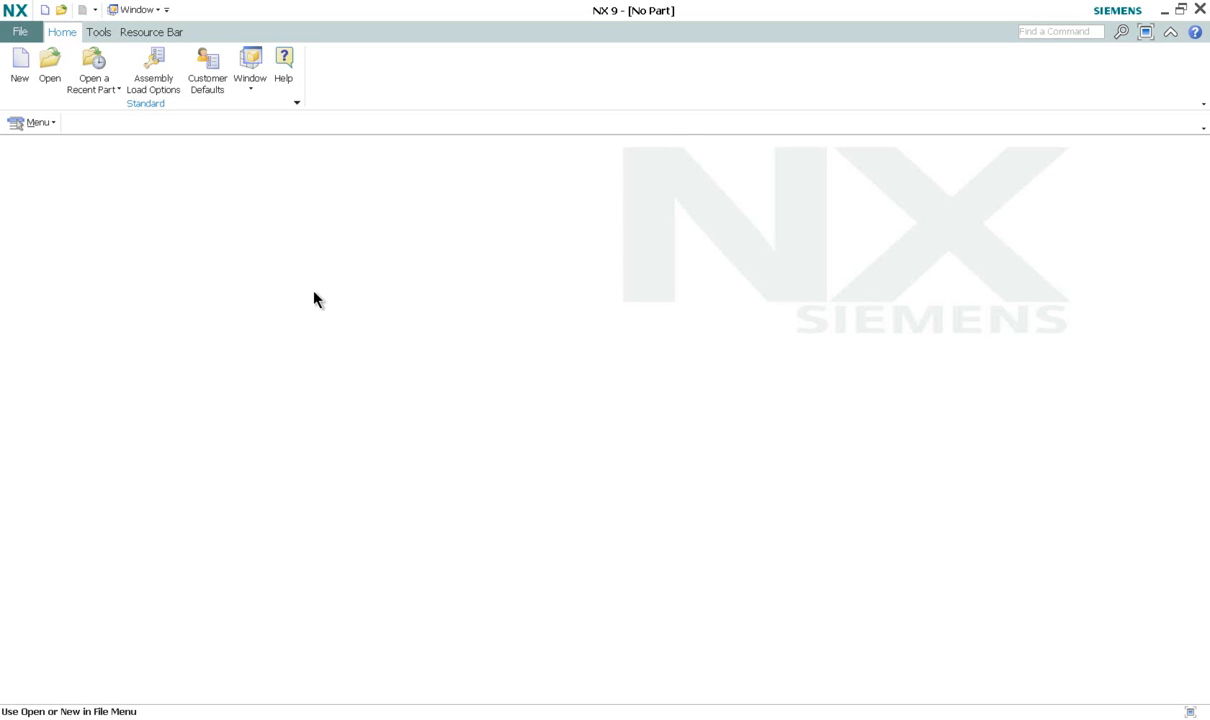
pyautogui.moveTo(308, 293)
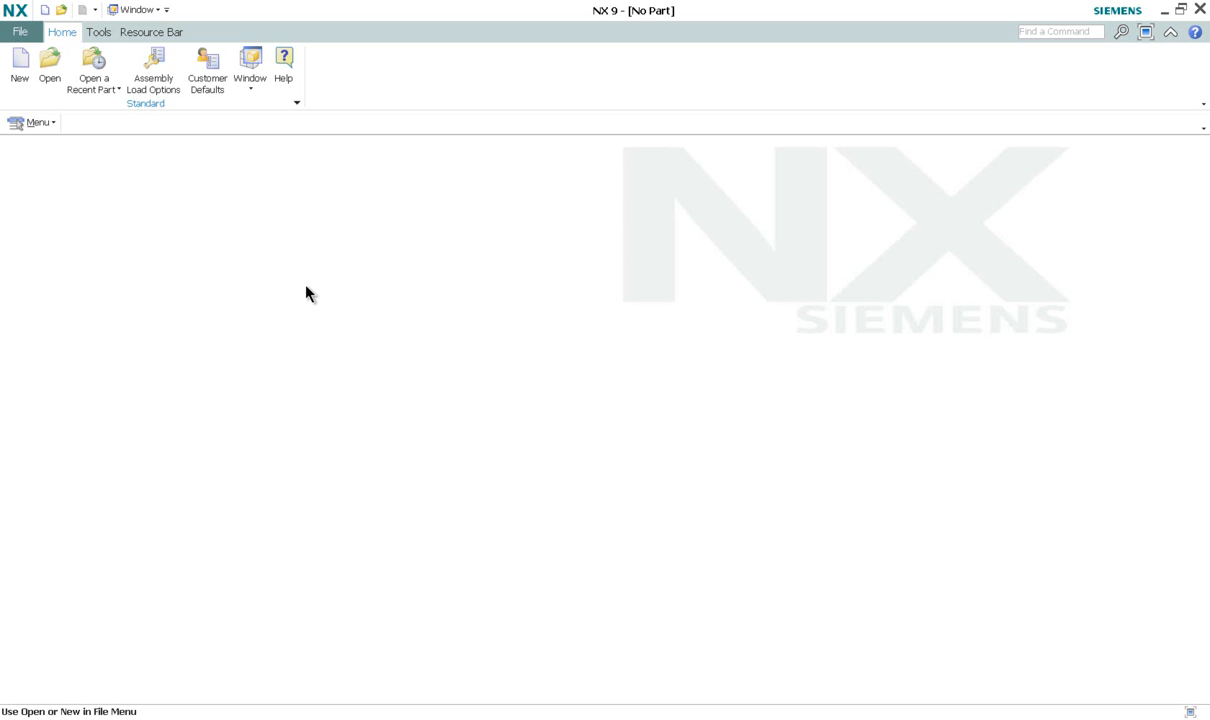
pyautogui.moveTo(147, 175)
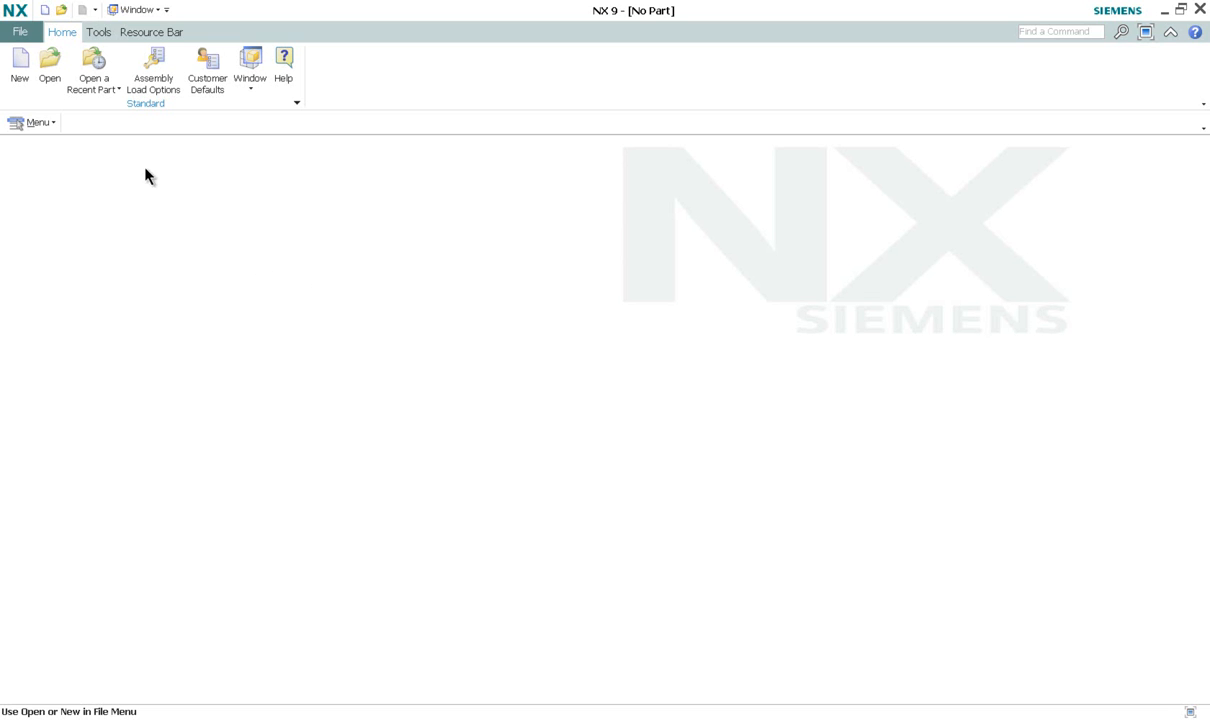
# Step: Create a new NX Nastran FEM file from the Simulation templates, named new_template.fem
pyautogui.click(18, 65)
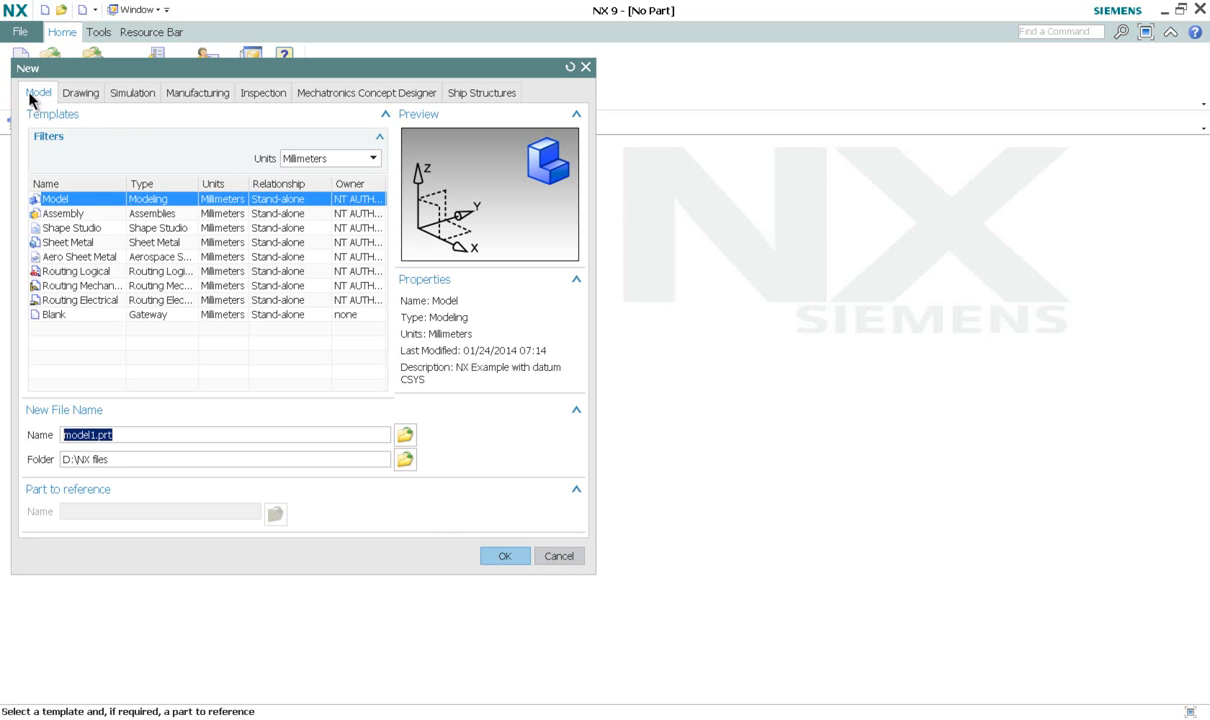
pyautogui.click(132, 92)
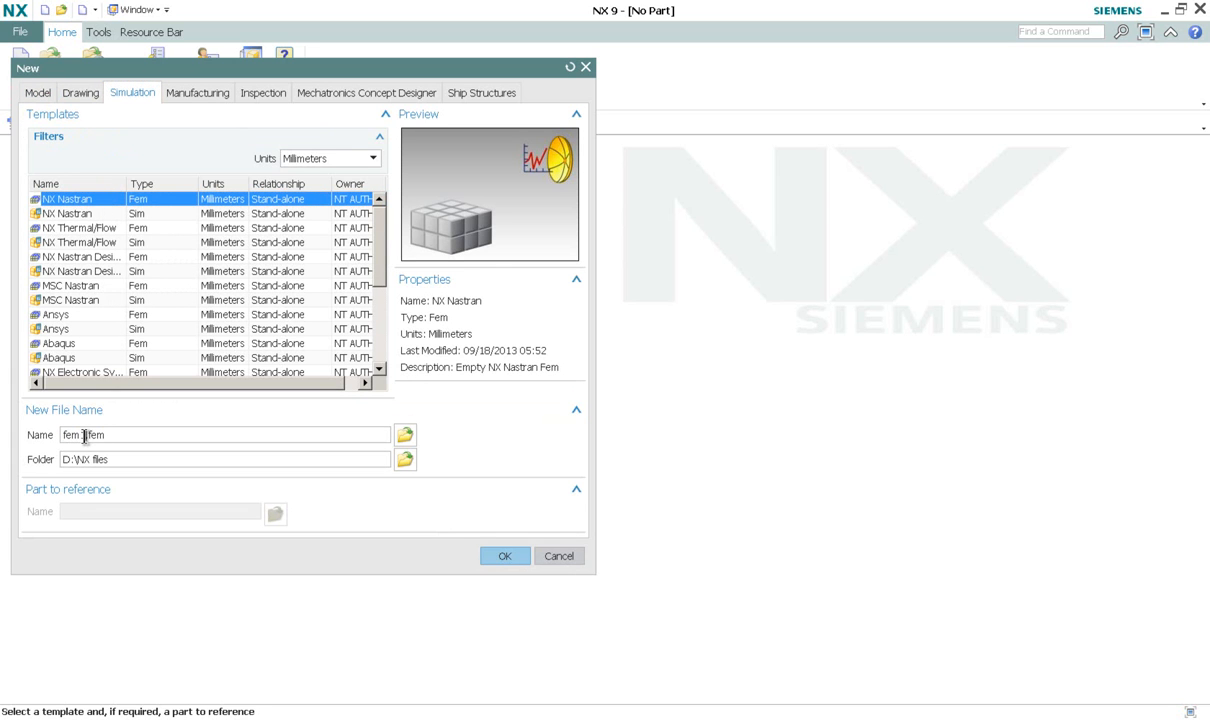
pyautogui.doubleClick(74, 434)
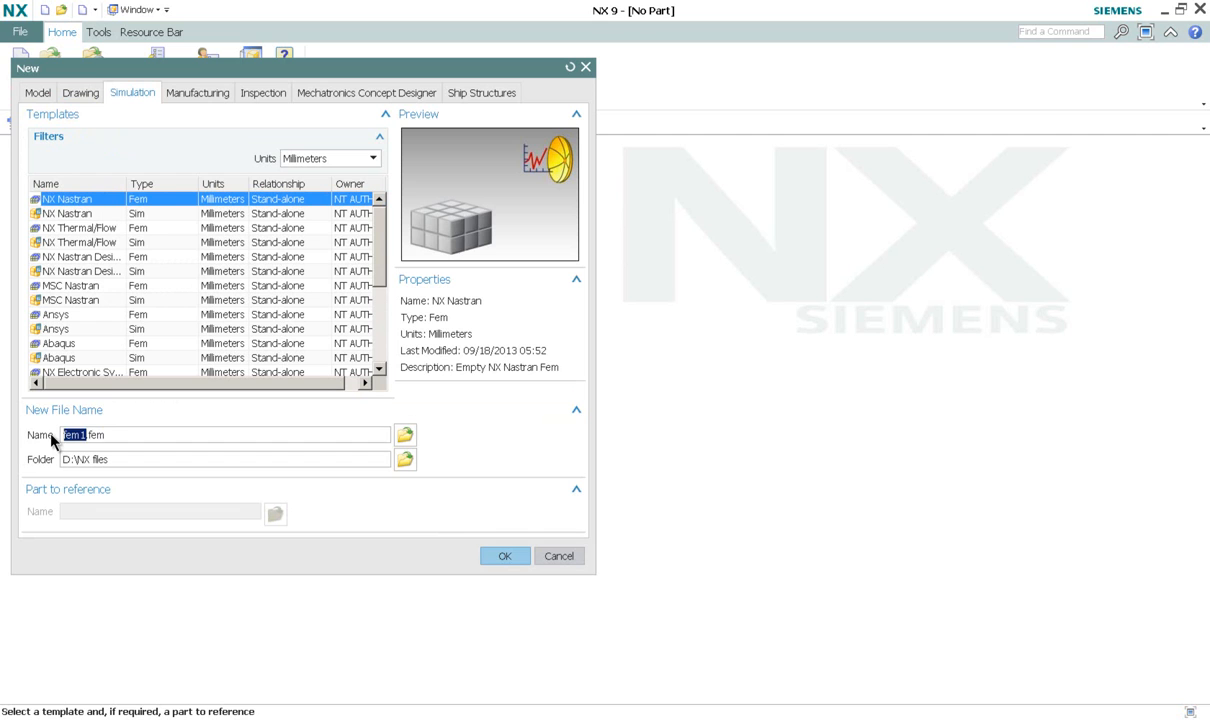
pyautogui.write('new_template')
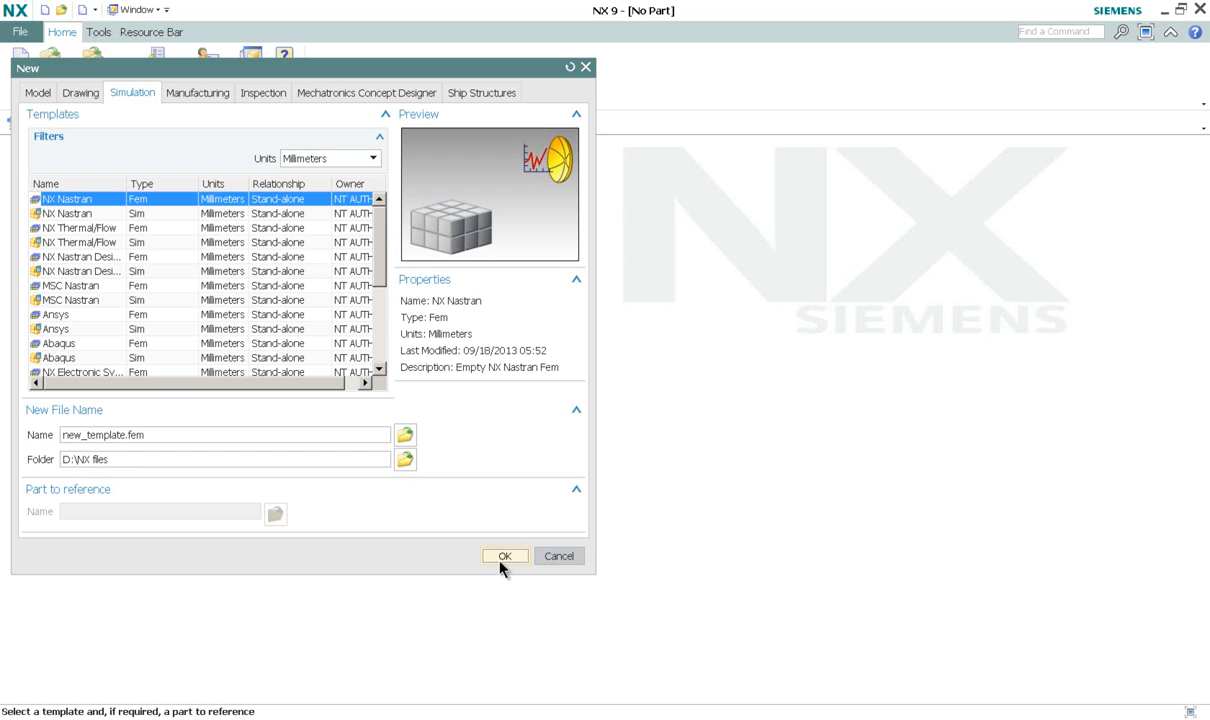
pyautogui.click(504, 555)
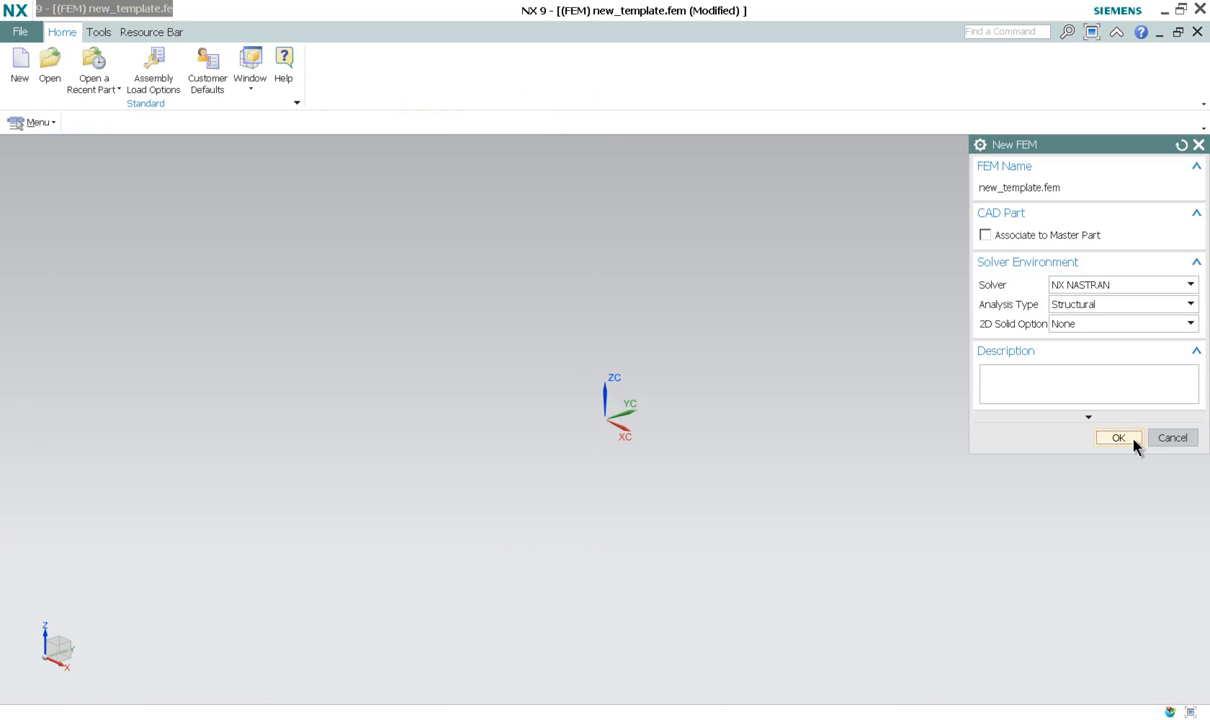
# Step: Accept the default NX Nastran solver settings to open new_template.fem in Advanced Simulation
pyautogui.click(1118, 438)
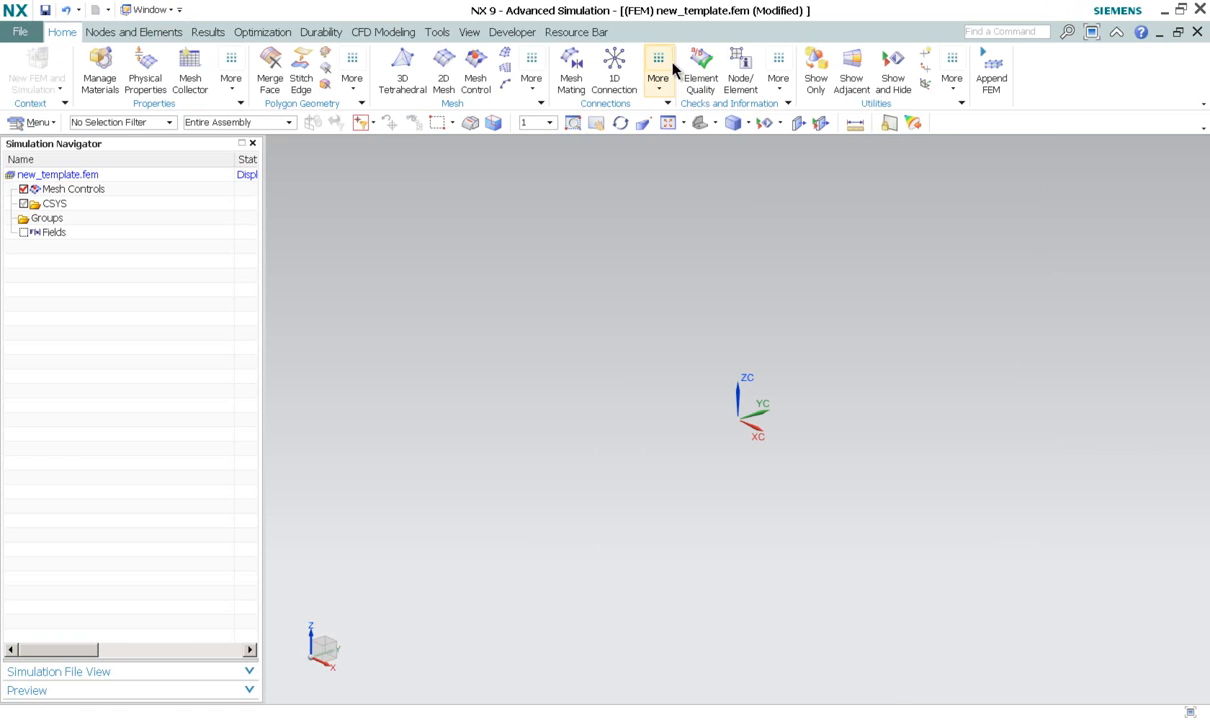
pyautogui.click(531, 78)
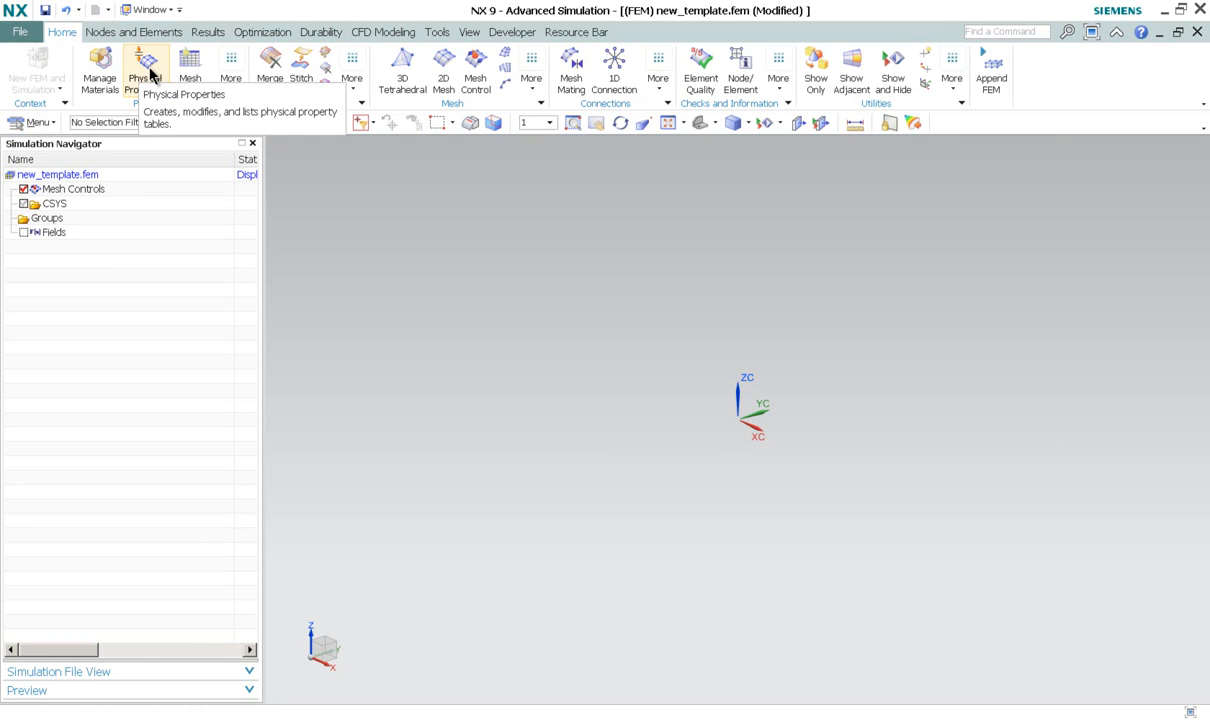
# Step: Create a PSOLID property table named Steel using the library Steel material
pyautogui.click(146, 70)
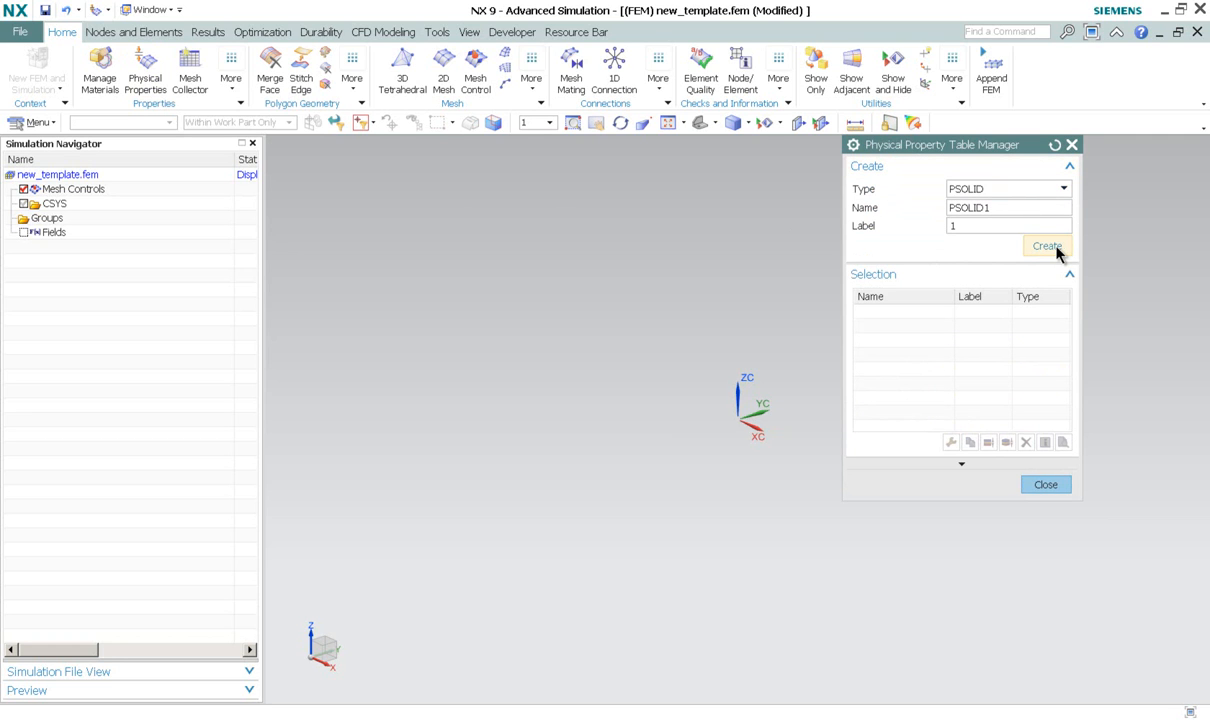
pyautogui.click(1046, 246)
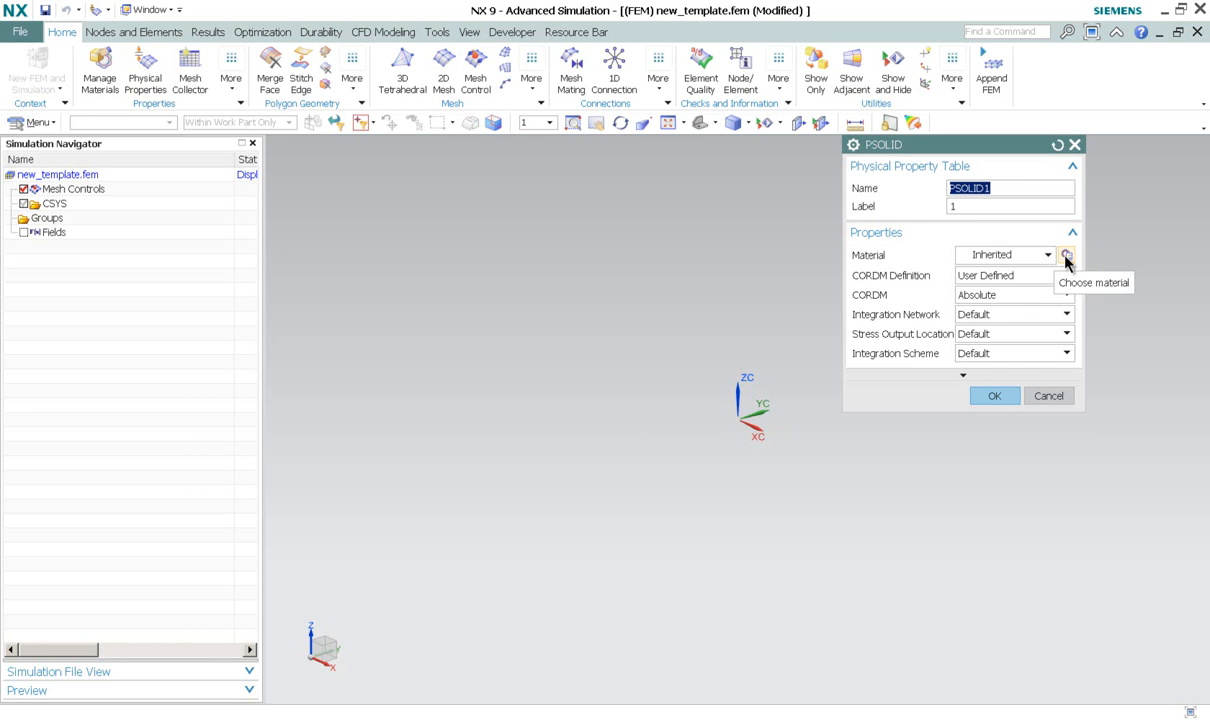
pyautogui.click(1066, 255)
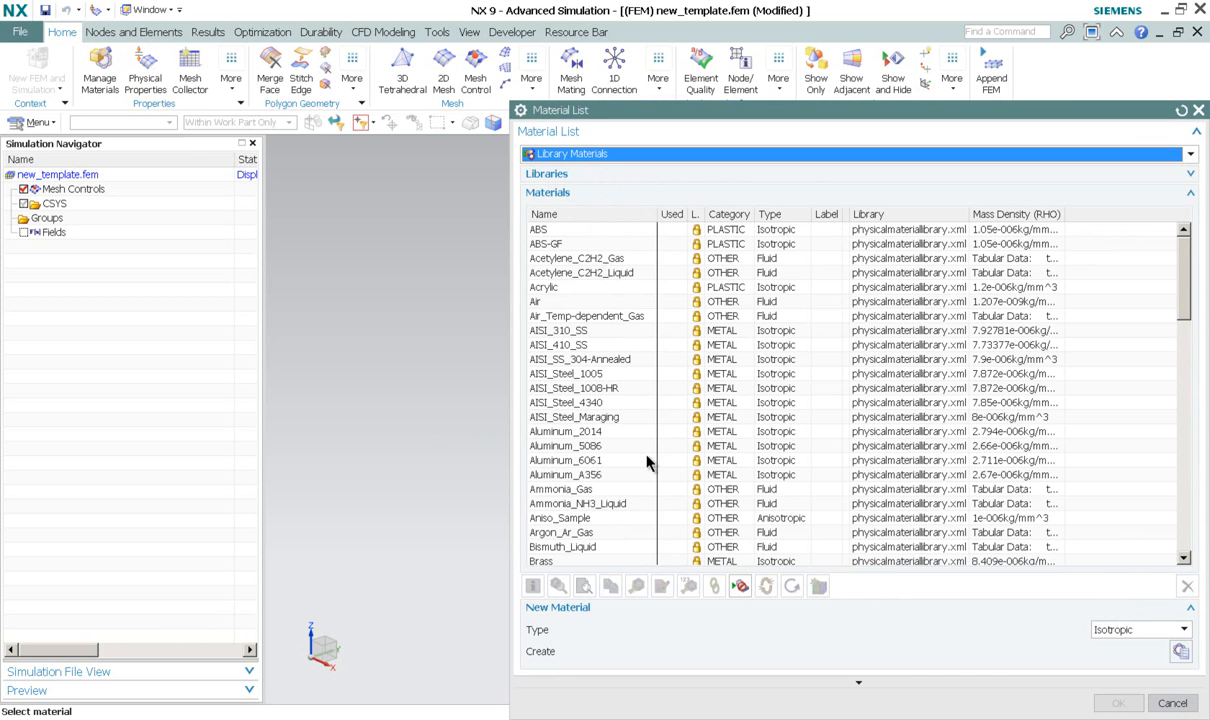
pyautogui.scroll(-3)
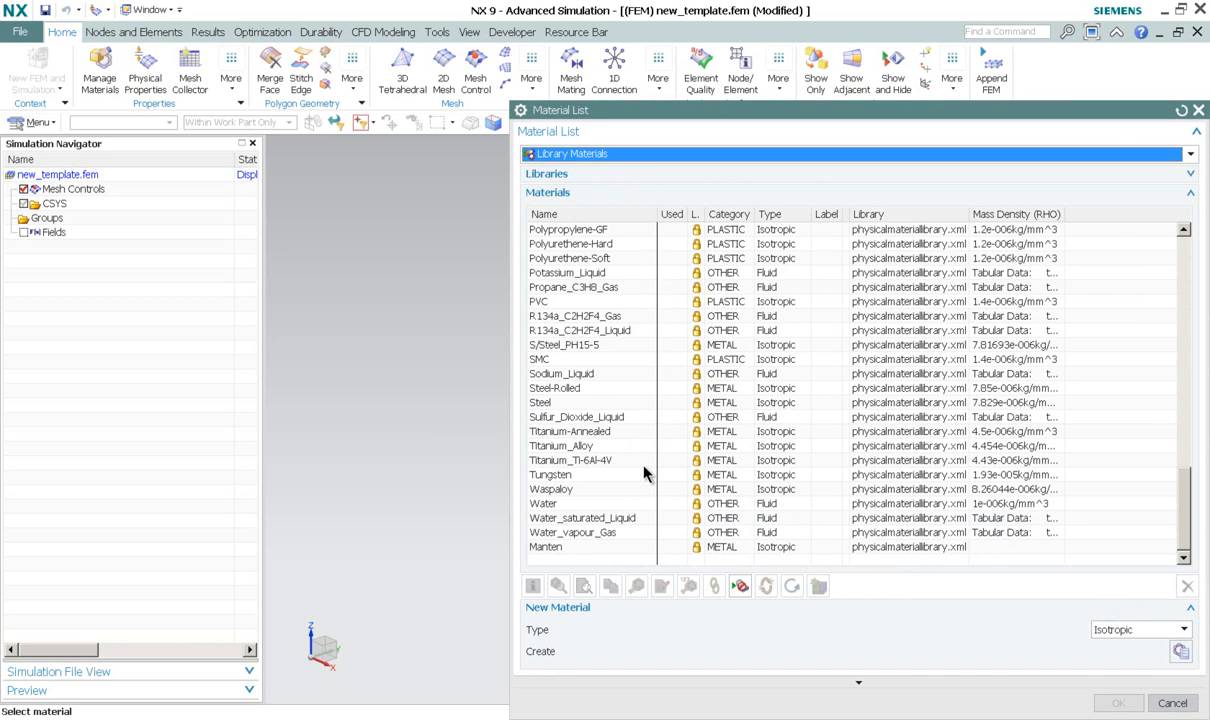
pyautogui.click(540, 402)
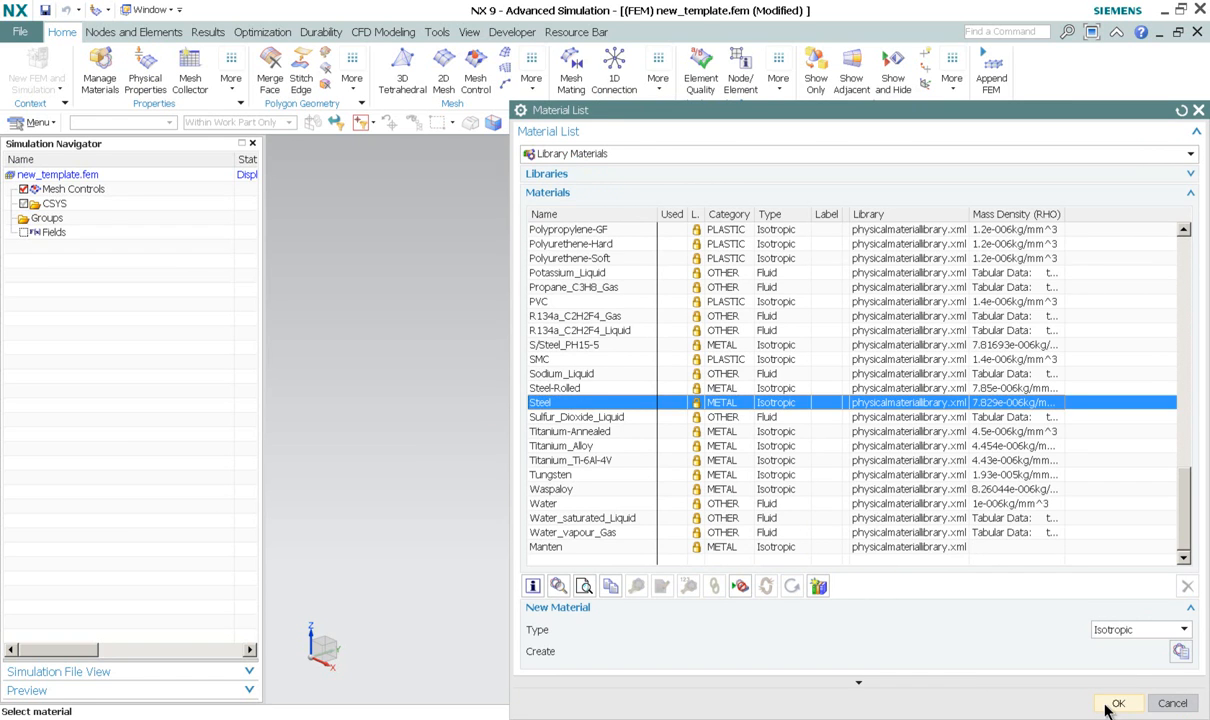
pyautogui.click(1118, 703)
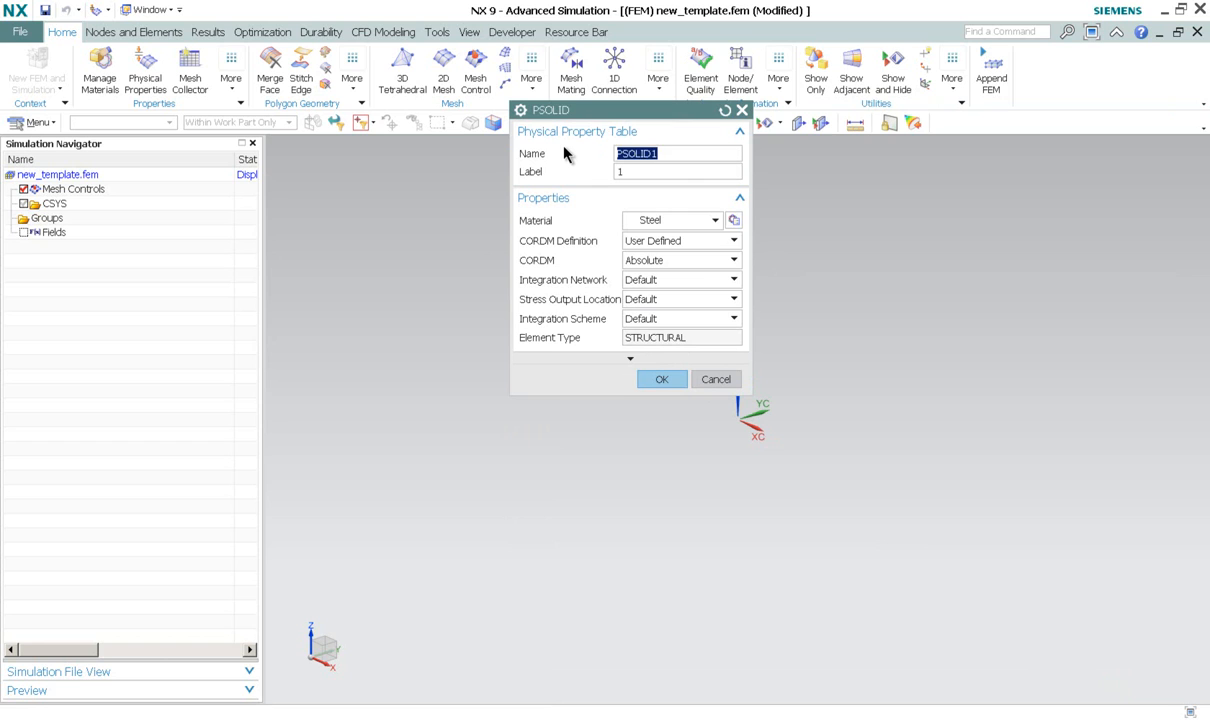
pyautogui.write('Steel')
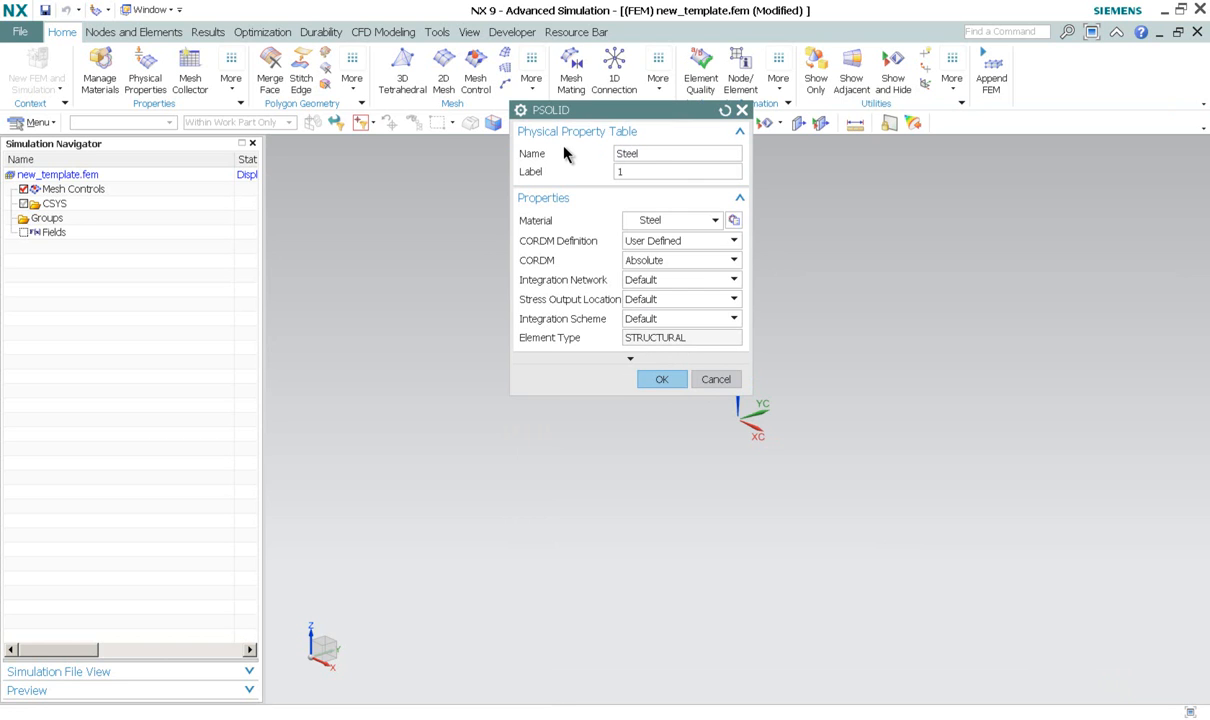
pyautogui.click(661, 379)
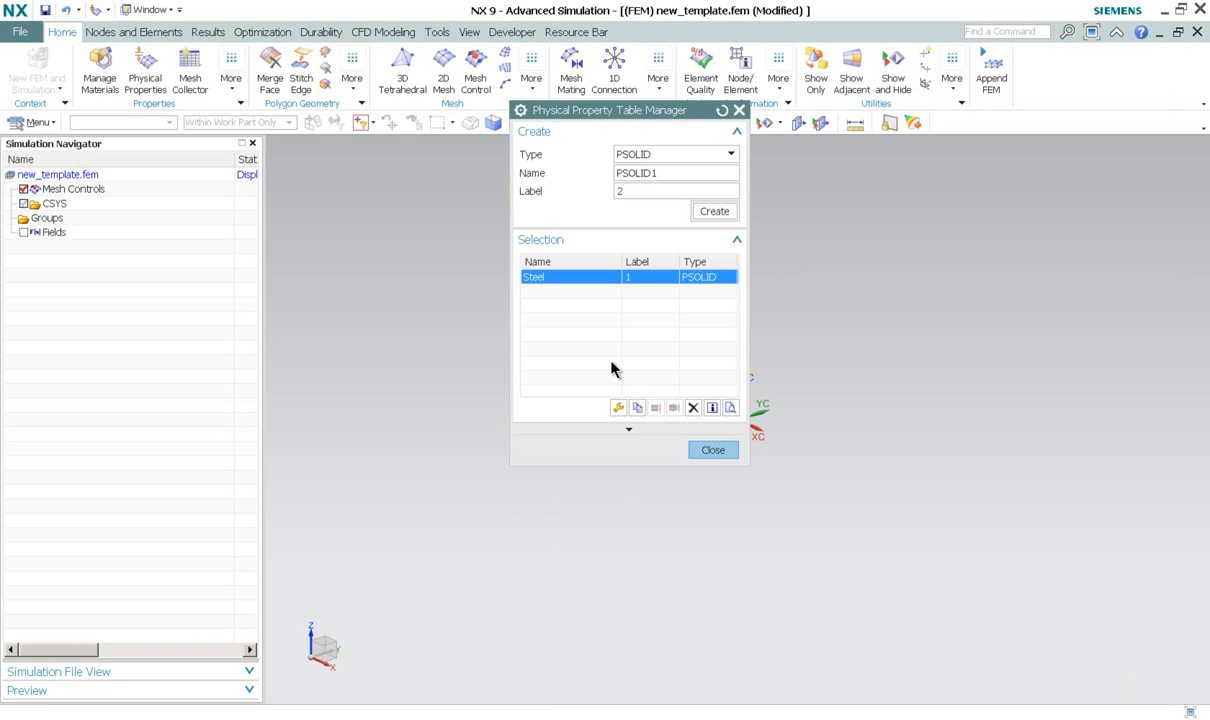
pyautogui.click(713, 450)
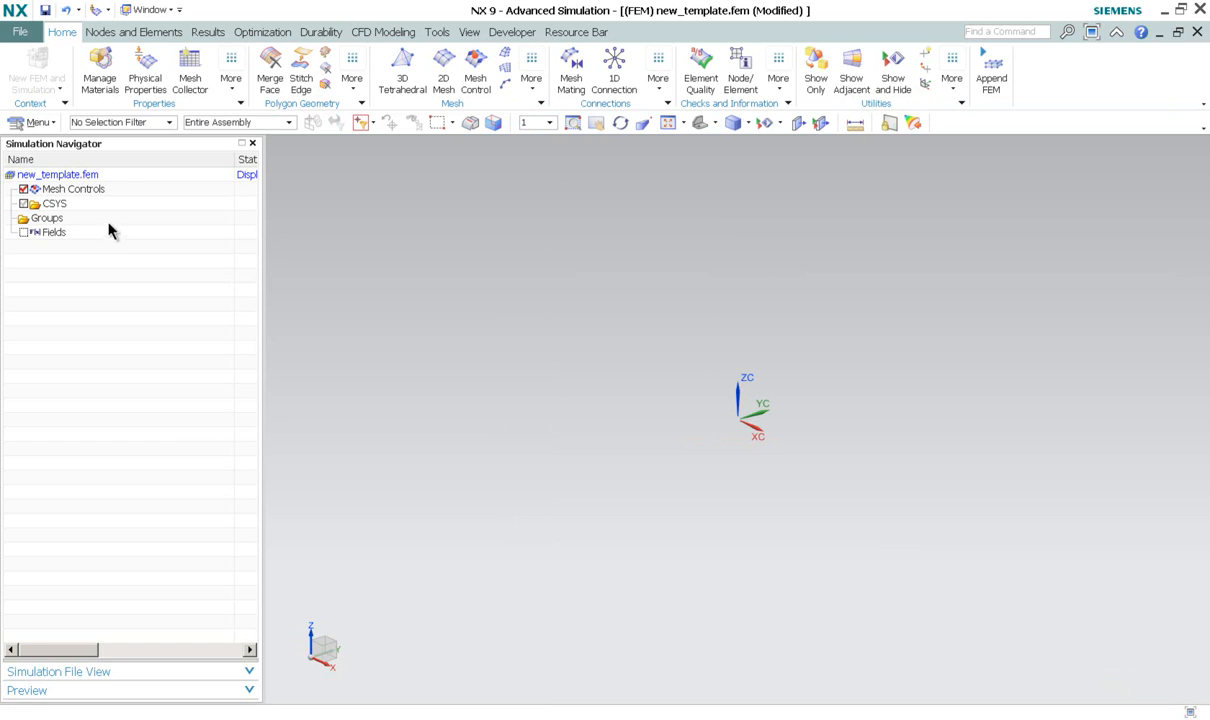
# Step: Create a 3D mesh collector Steel_Metal with its Solid Property set to Steel
pyautogui.click(190, 70)
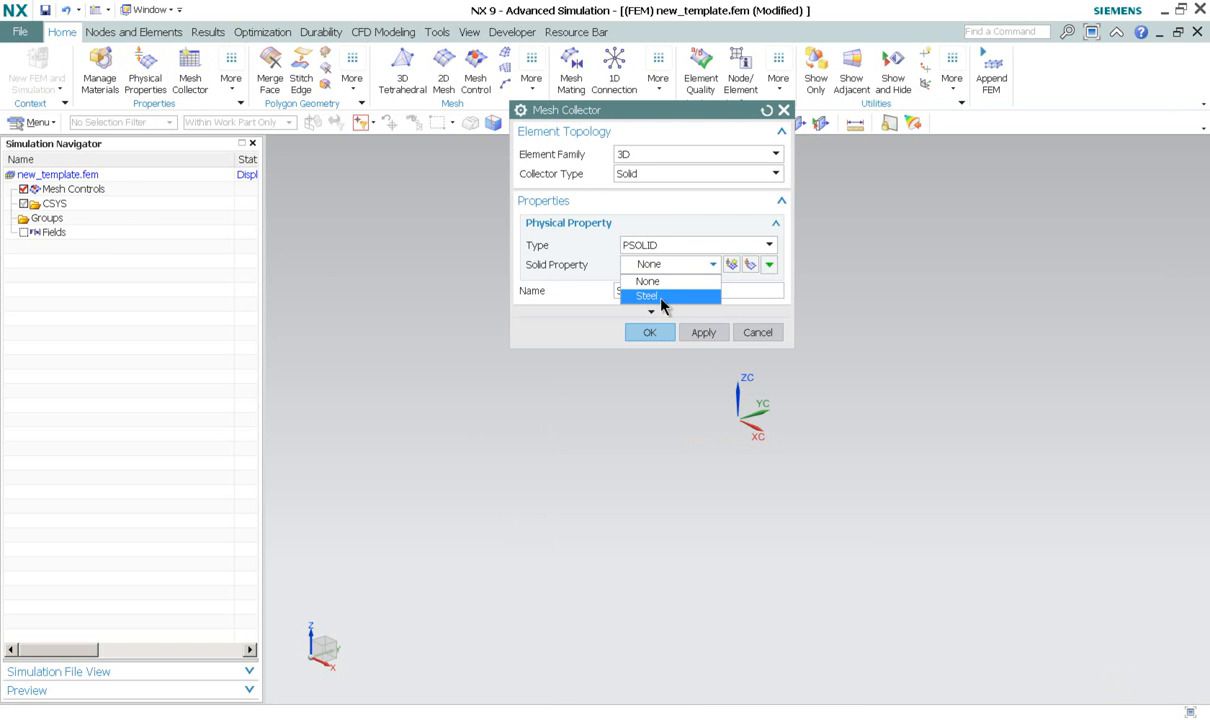
pyautogui.click(648, 296)
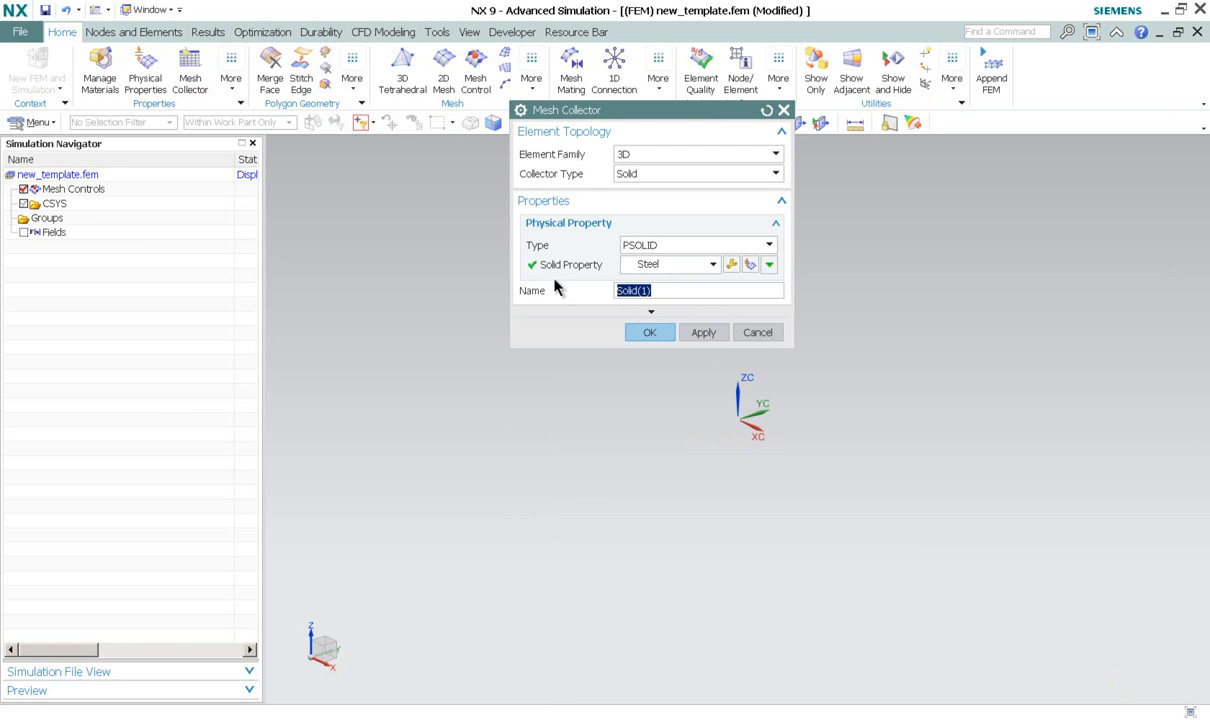
pyautogui.write('Steel_Met')
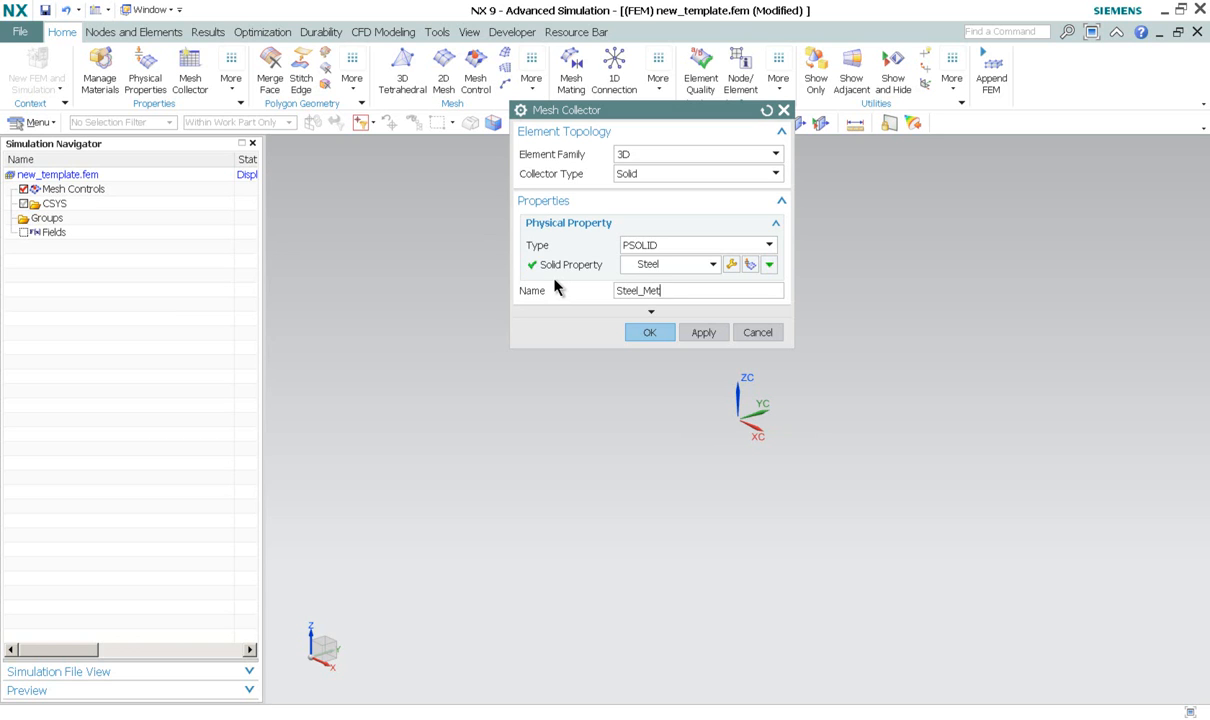
pyautogui.click(649, 332)
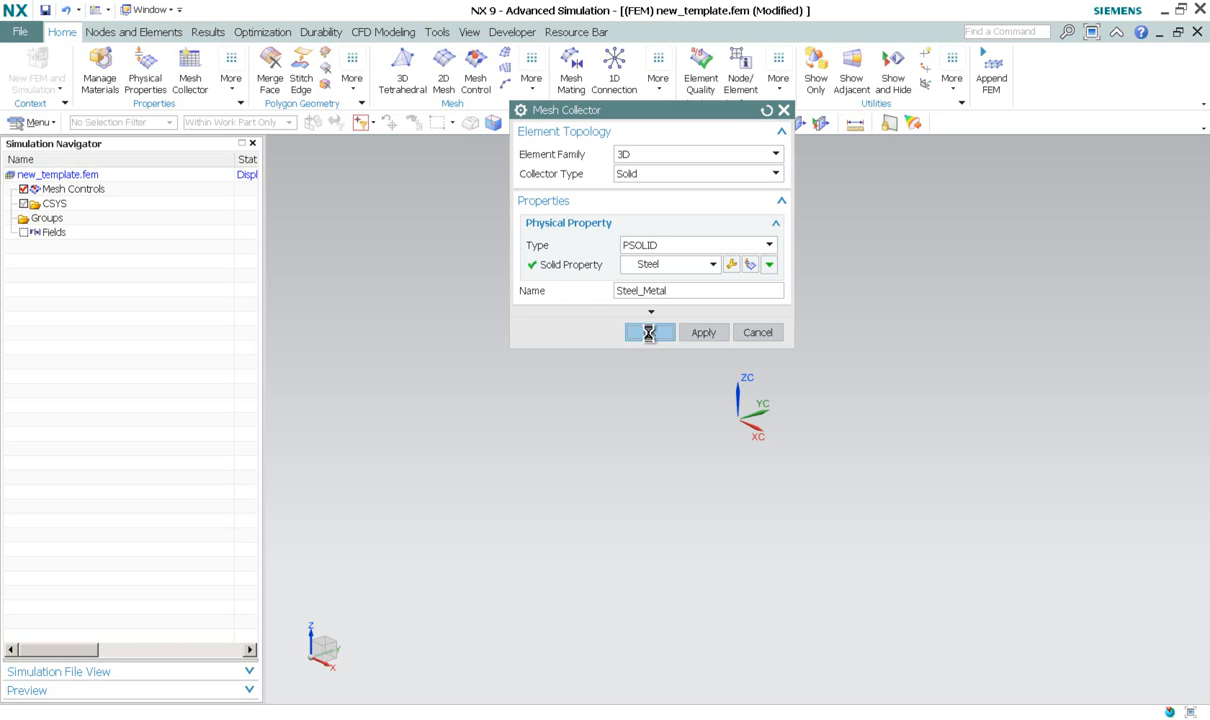
pyautogui.click(649, 332)
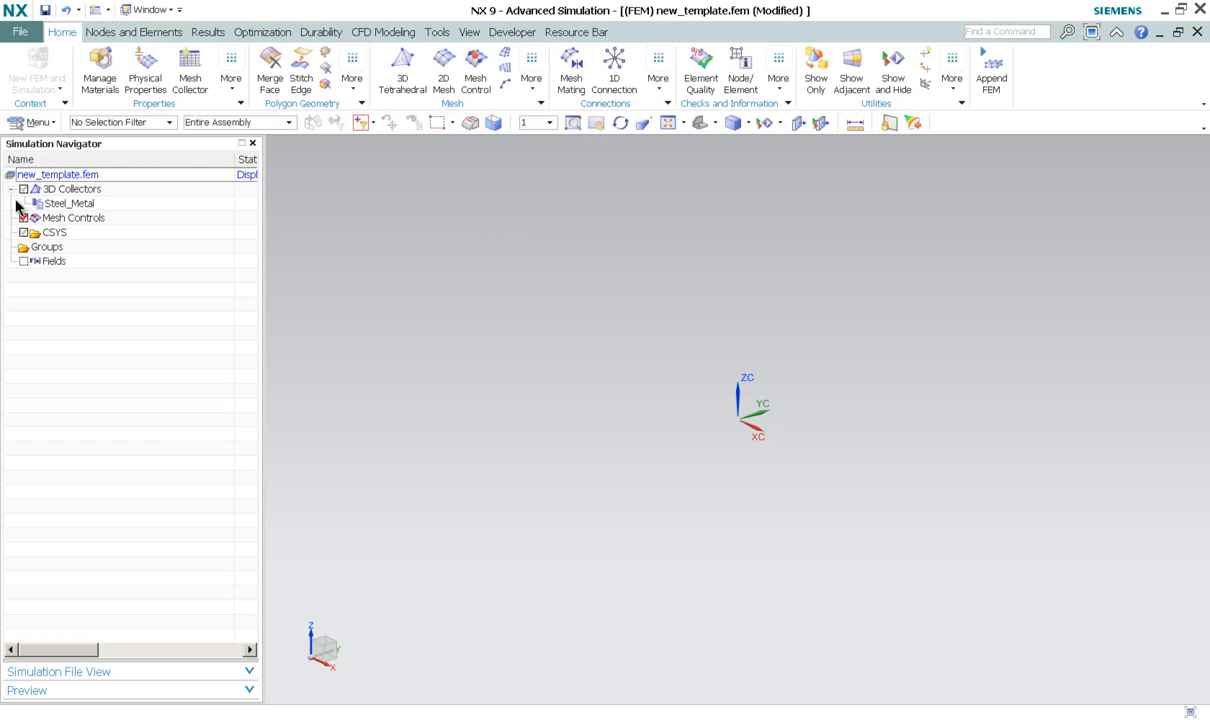
# Step: Confirm Steel_Metal's PSOLID property uses Steel material, then save new_template.fem
pyautogui.click(69, 203)
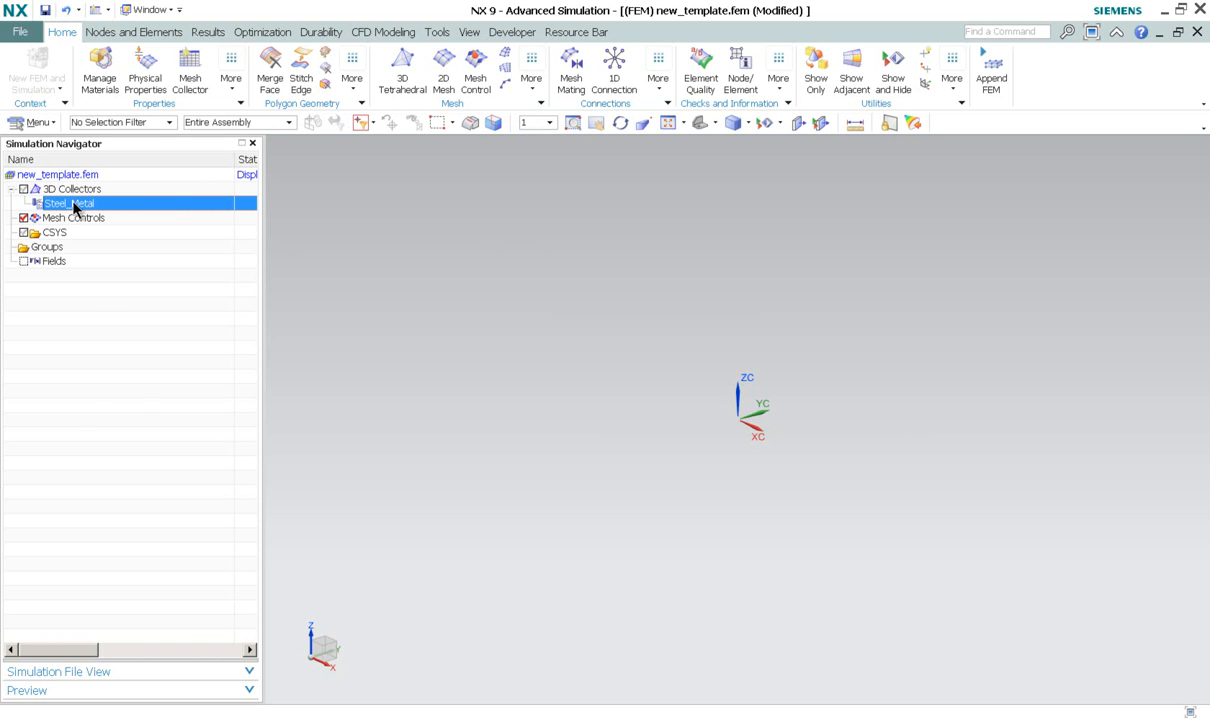
pyautogui.doubleClick(68, 203)
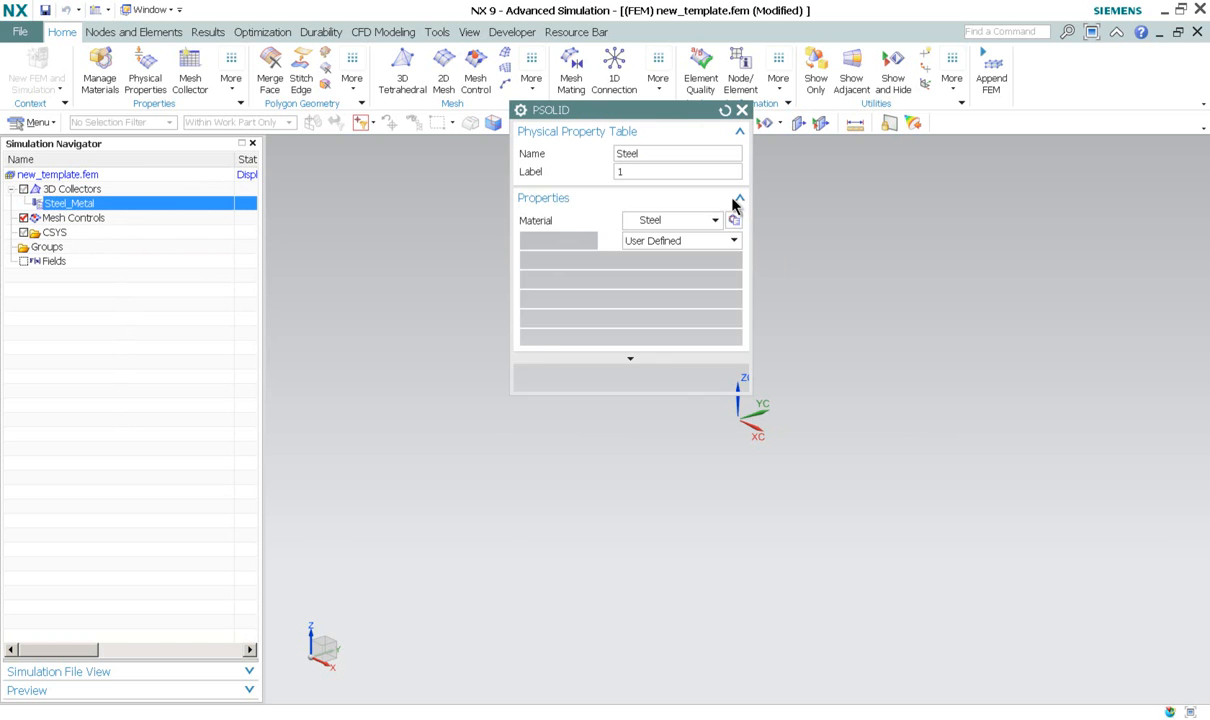
pyautogui.click(740, 197)
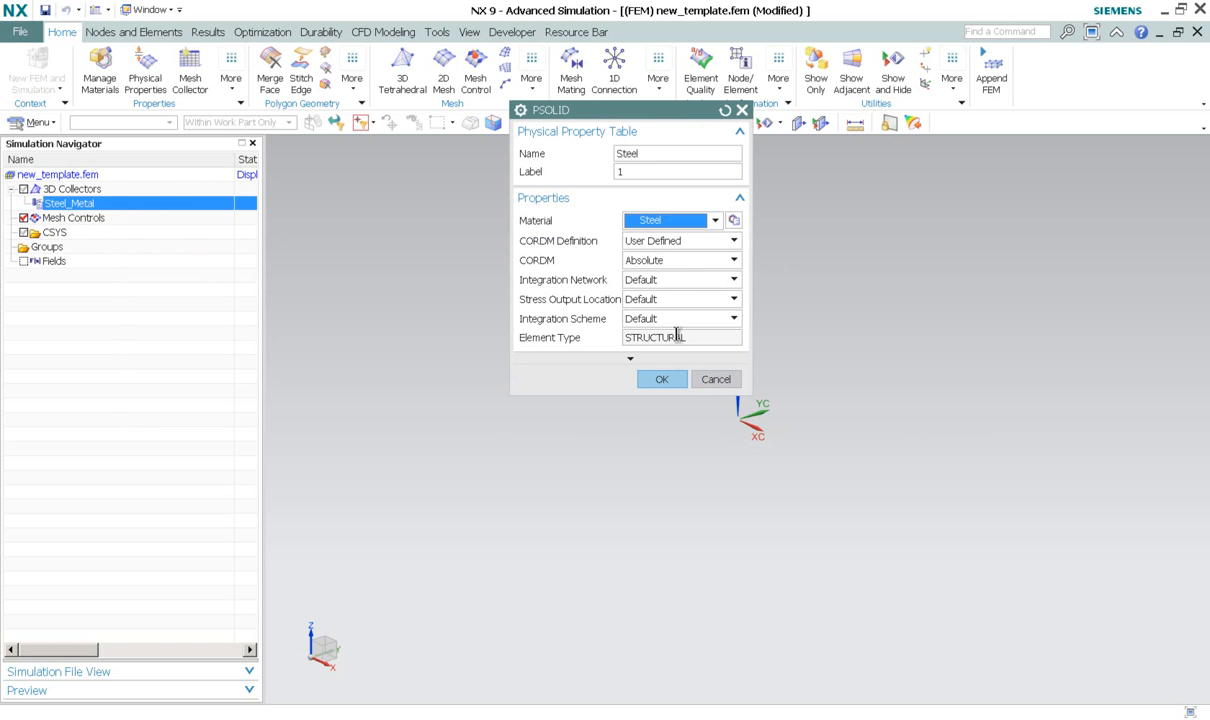
pyautogui.click(661, 379)
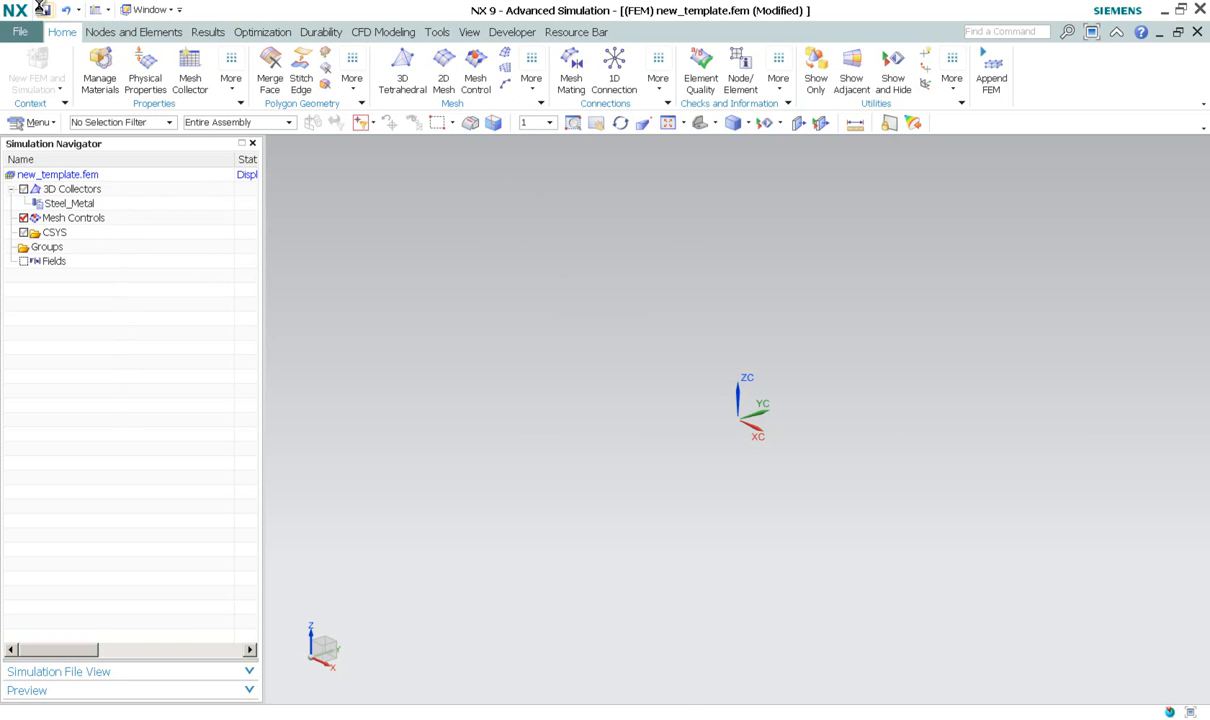
pyautogui.click(45, 10)
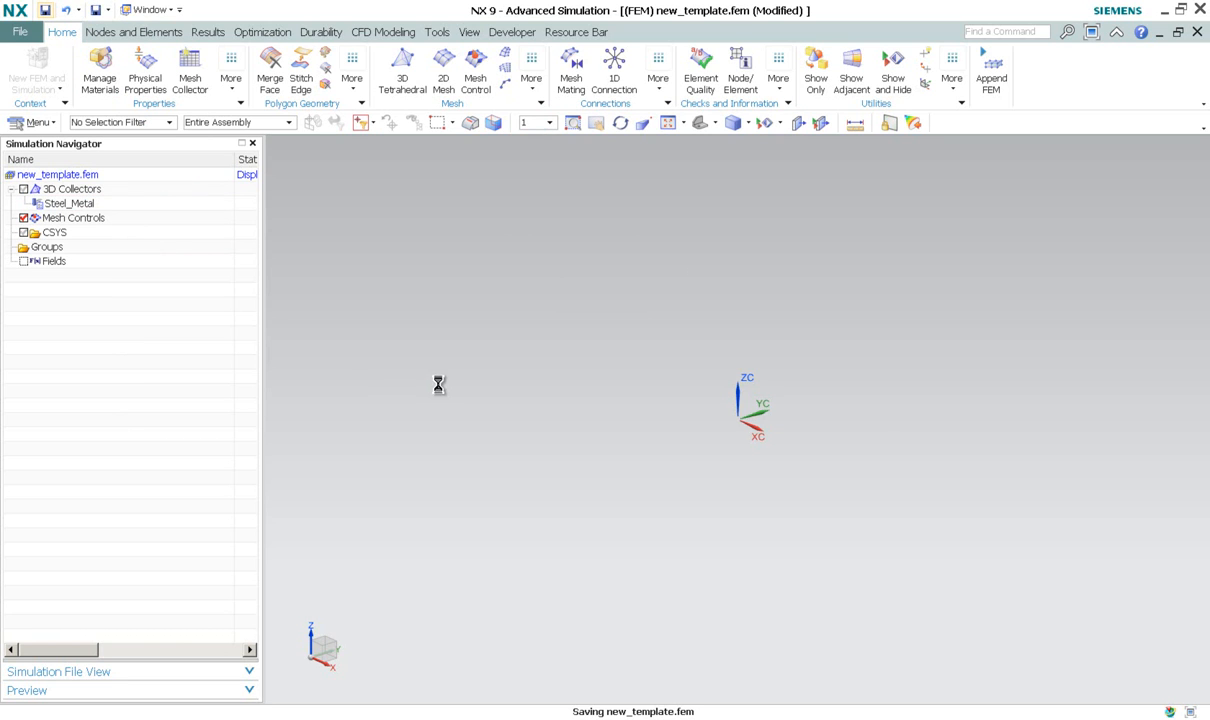
pyautogui.click(46, 9)
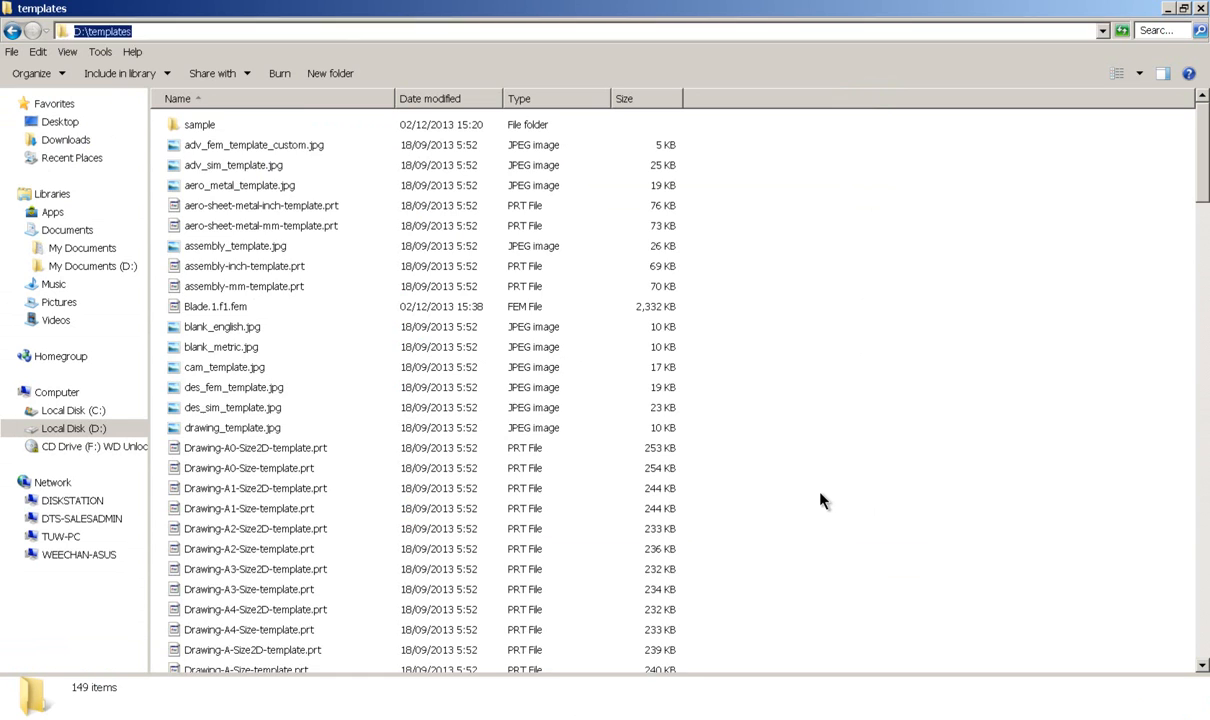
# Step: Open ugs_cae_templates_custom.pax from D:\templates in Notepad++
pyautogui.scroll(-3)
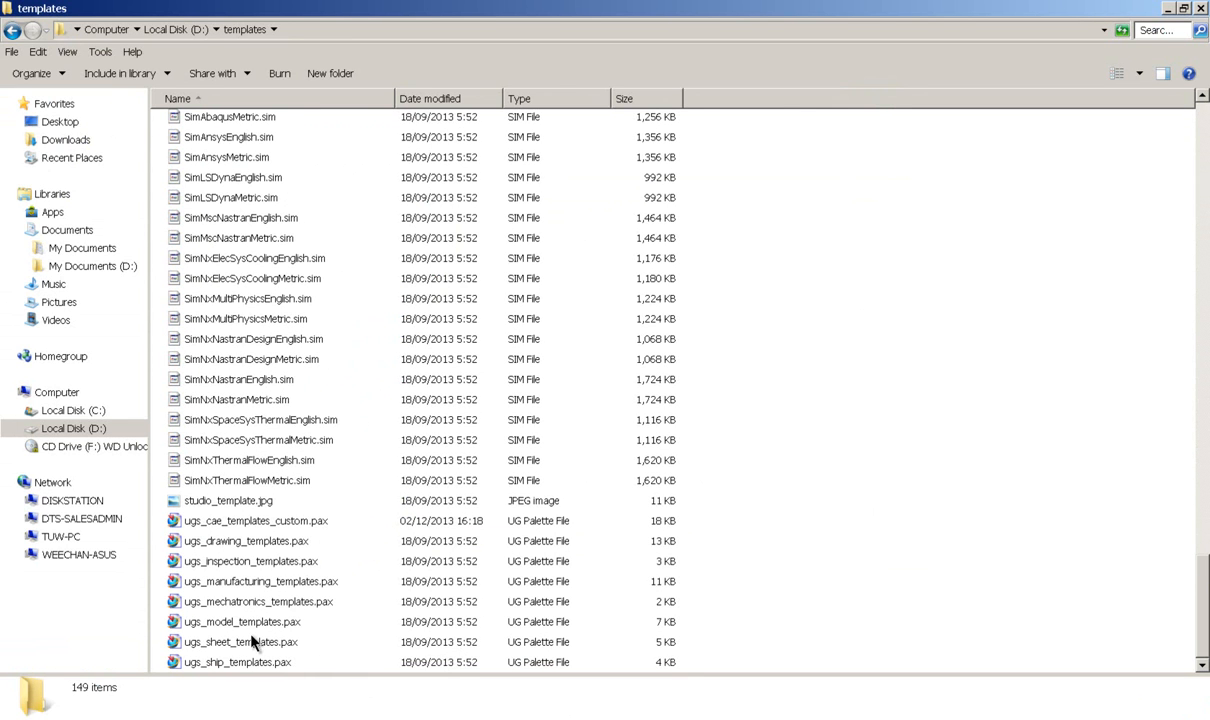
pyautogui.click(254, 520)
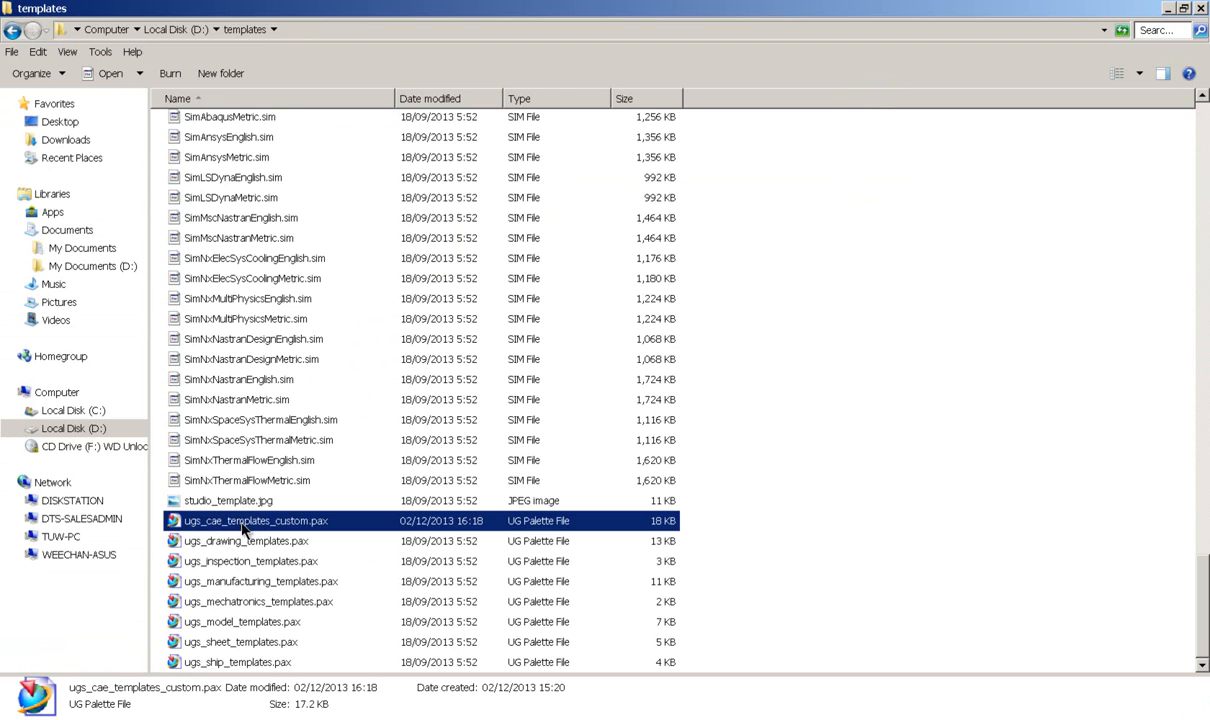
pyautogui.moveTo(290, 526)
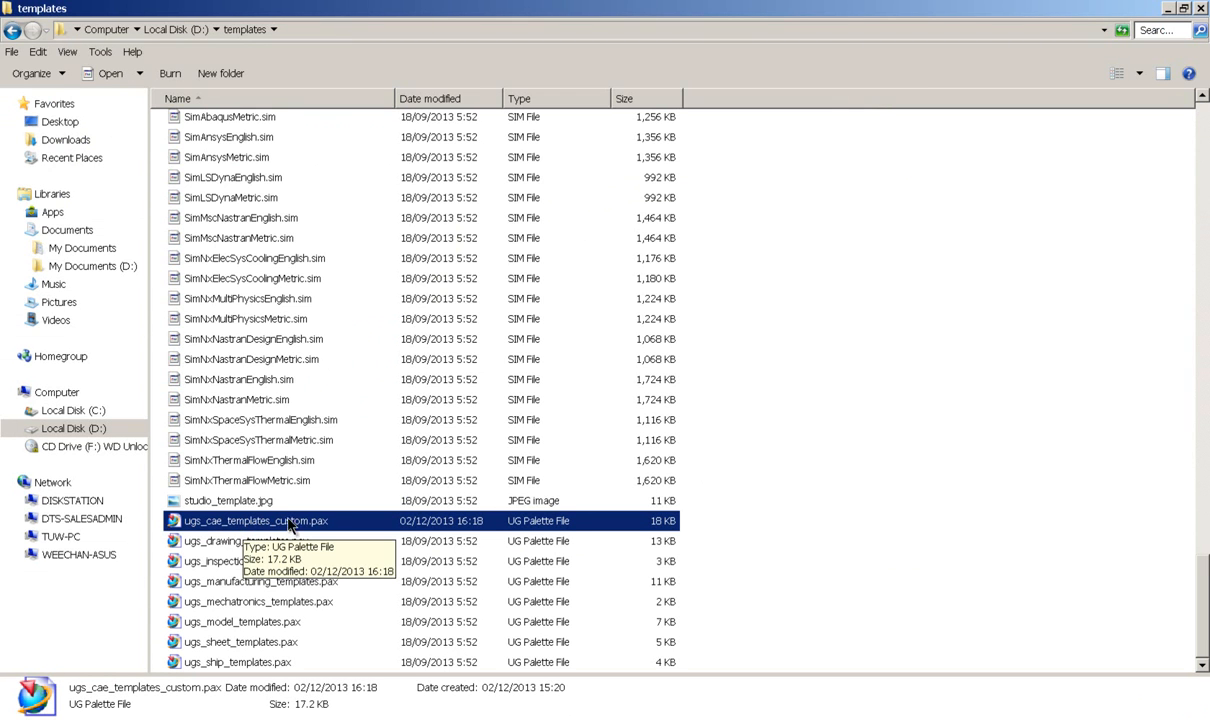
pyautogui.rightClick(262, 520)
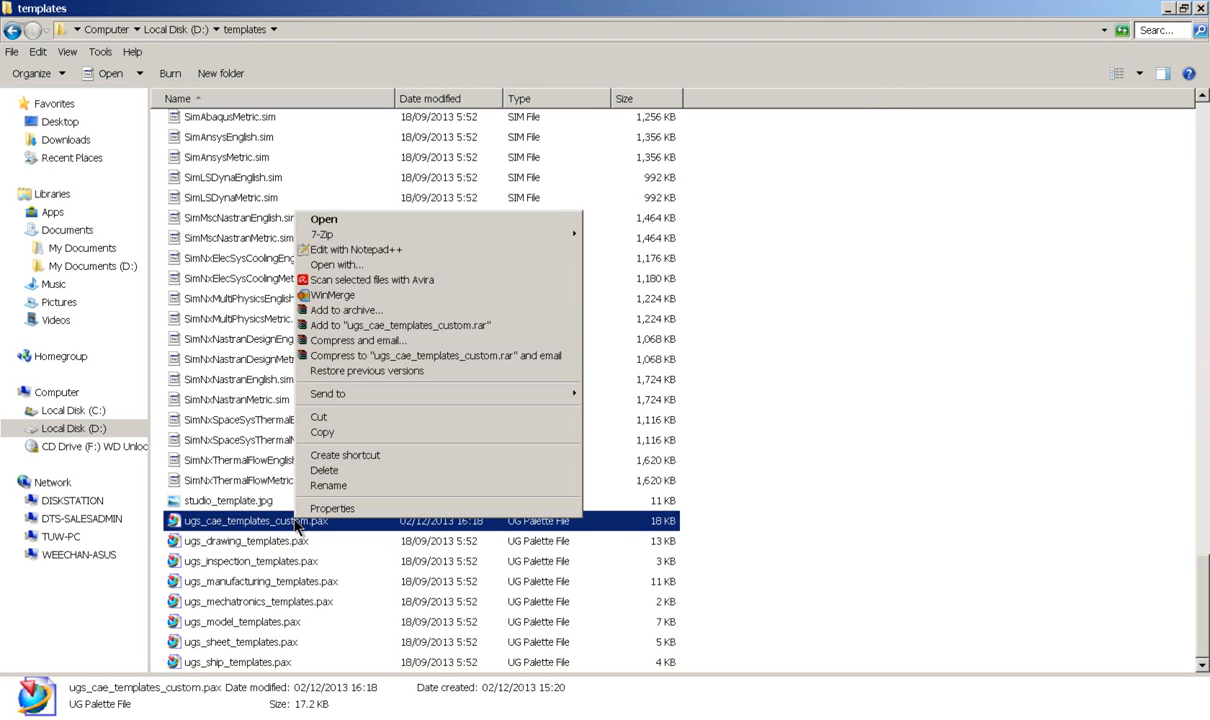
pyautogui.moveTo(345, 310)
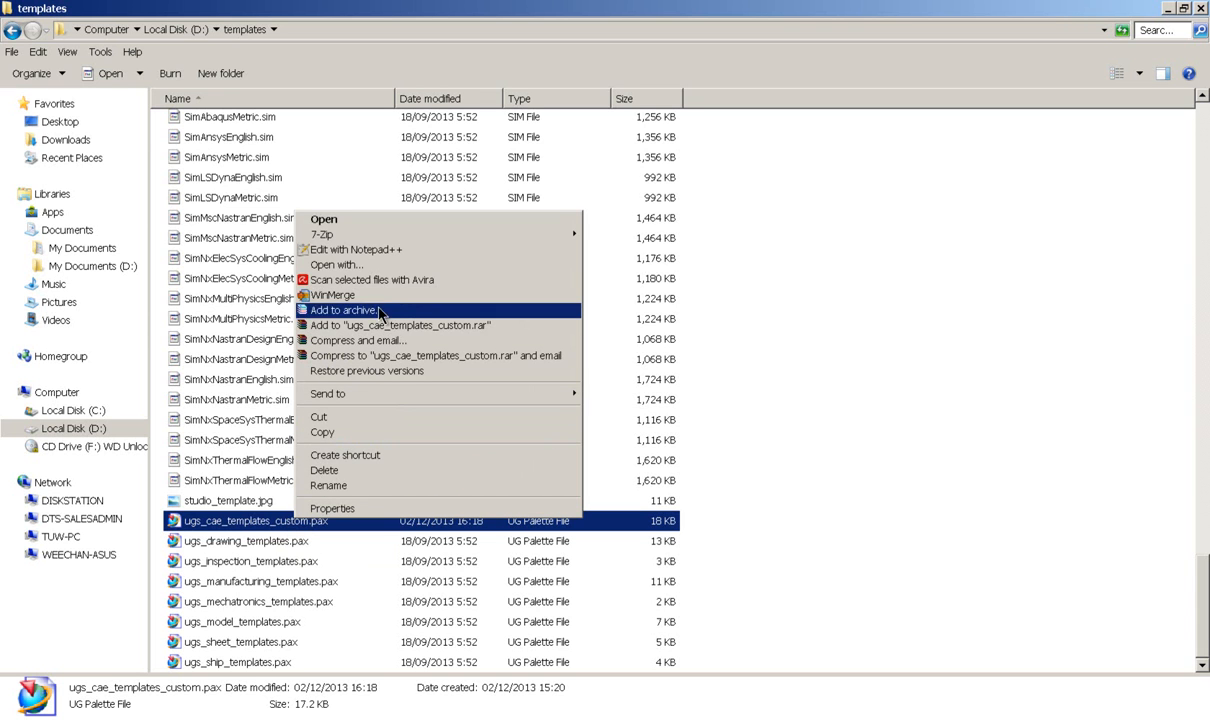
pyautogui.click(357, 249)
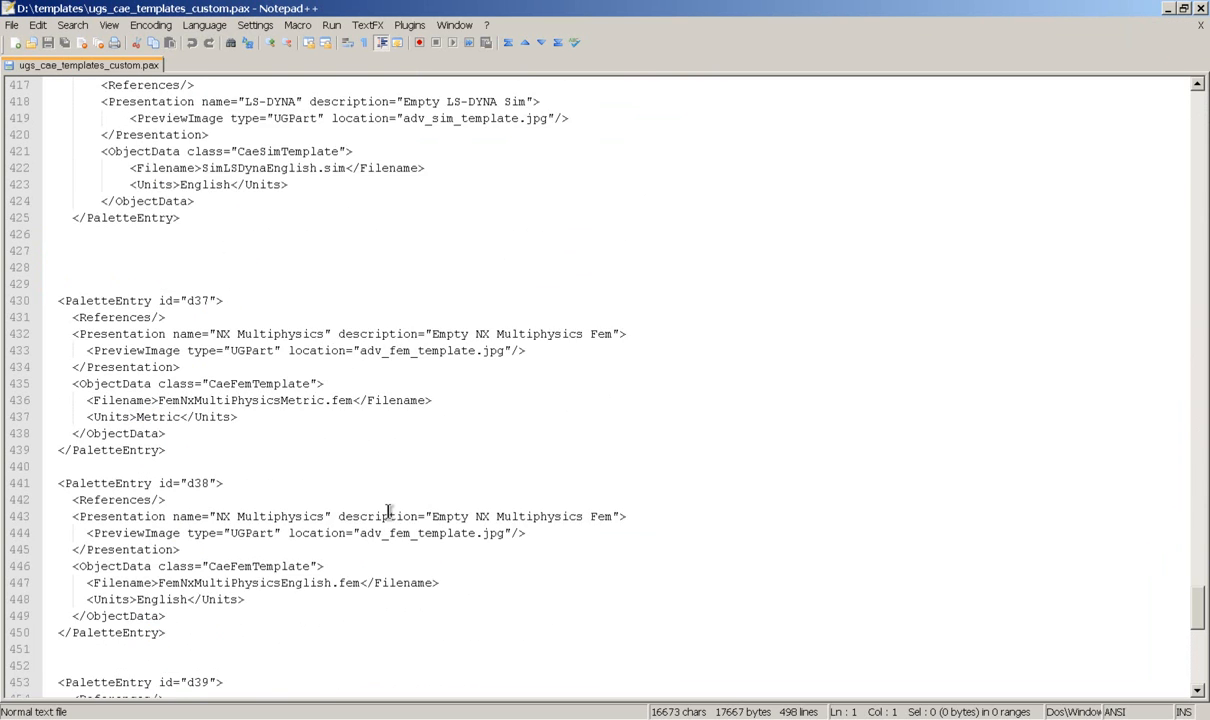
# Step: Paste a copy of the d42 palette entry before </Palette> and renumber it d43
pyautogui.scroll(-3)
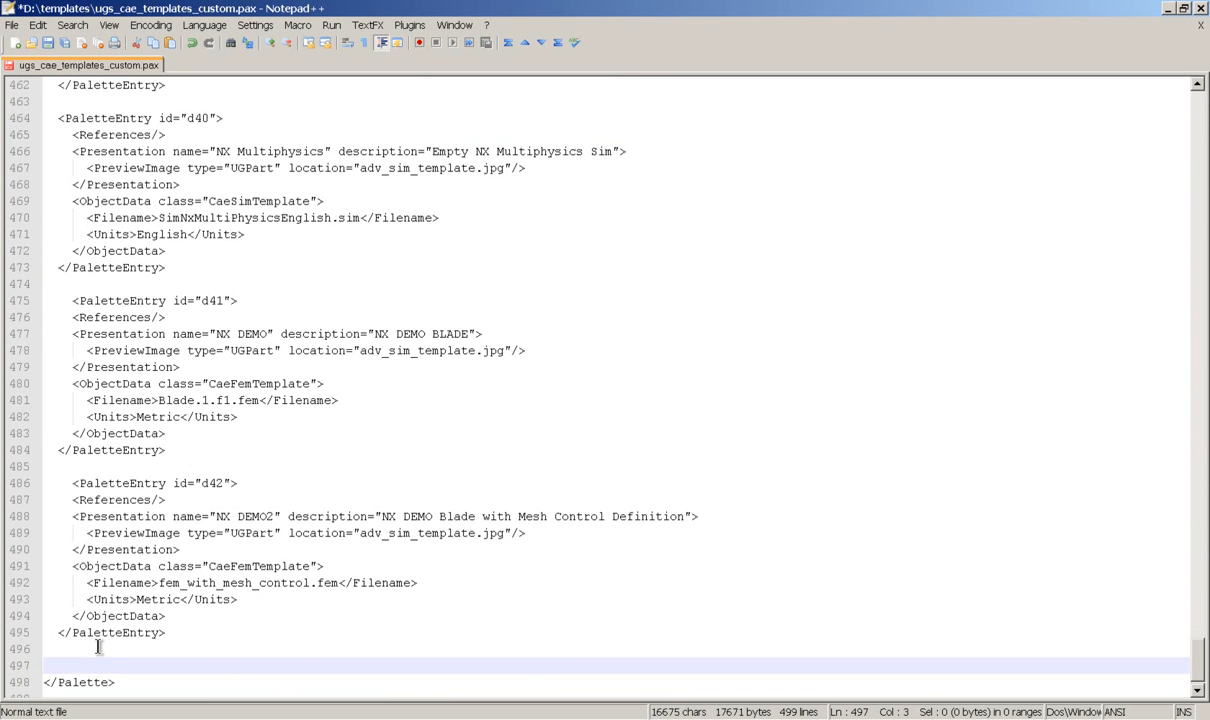
pyautogui.rightClick(98, 648)
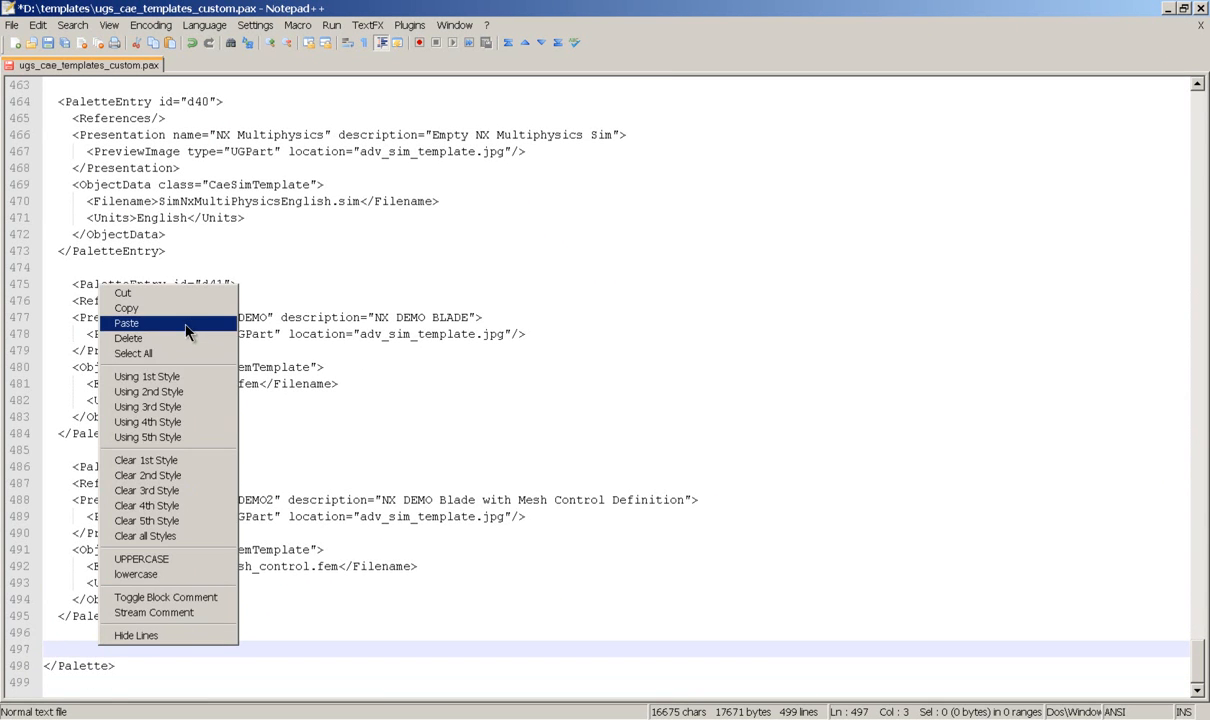
pyautogui.click(127, 323)
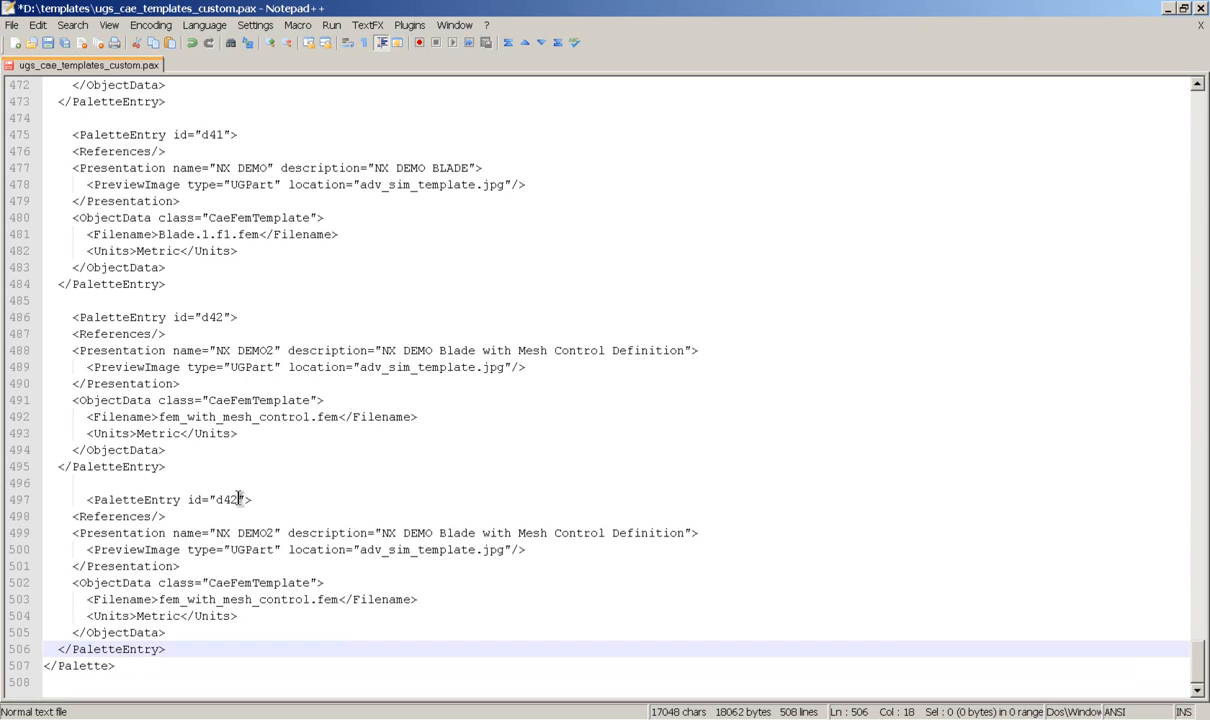
pyautogui.write('3')
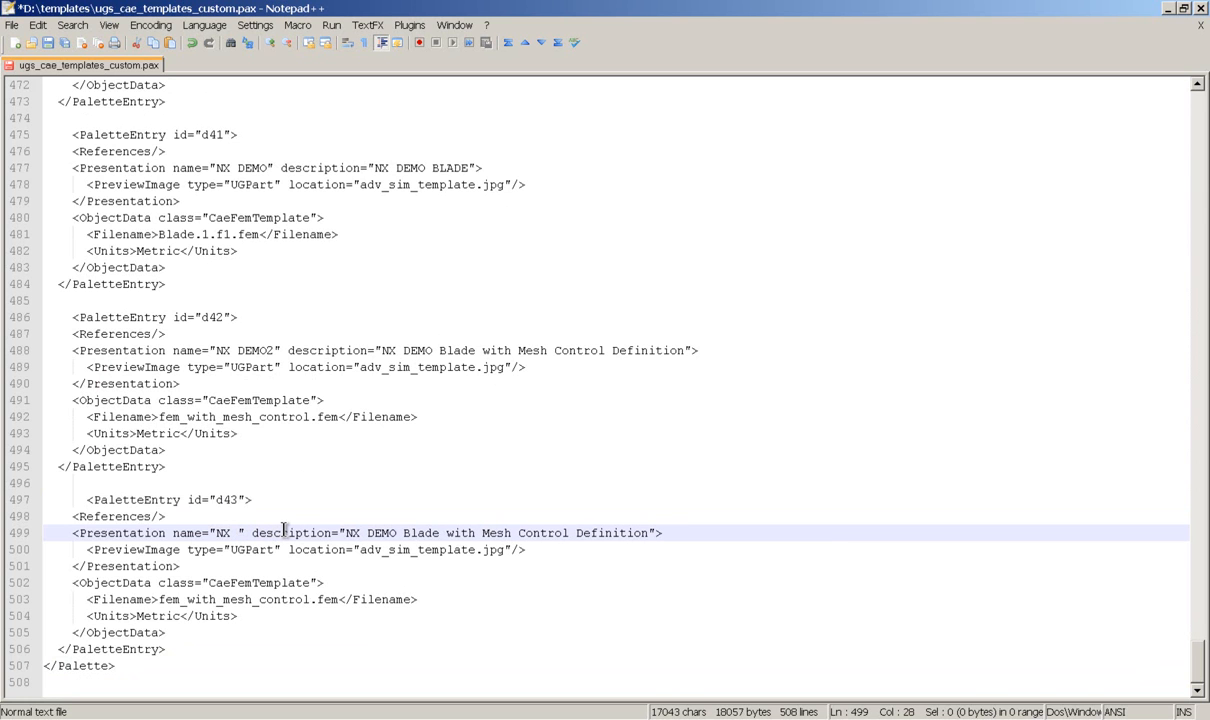
# Step: Name the d43 entry NX Steel, describe it 'With Steel', and select its template file name
pyautogui.write('Steel')
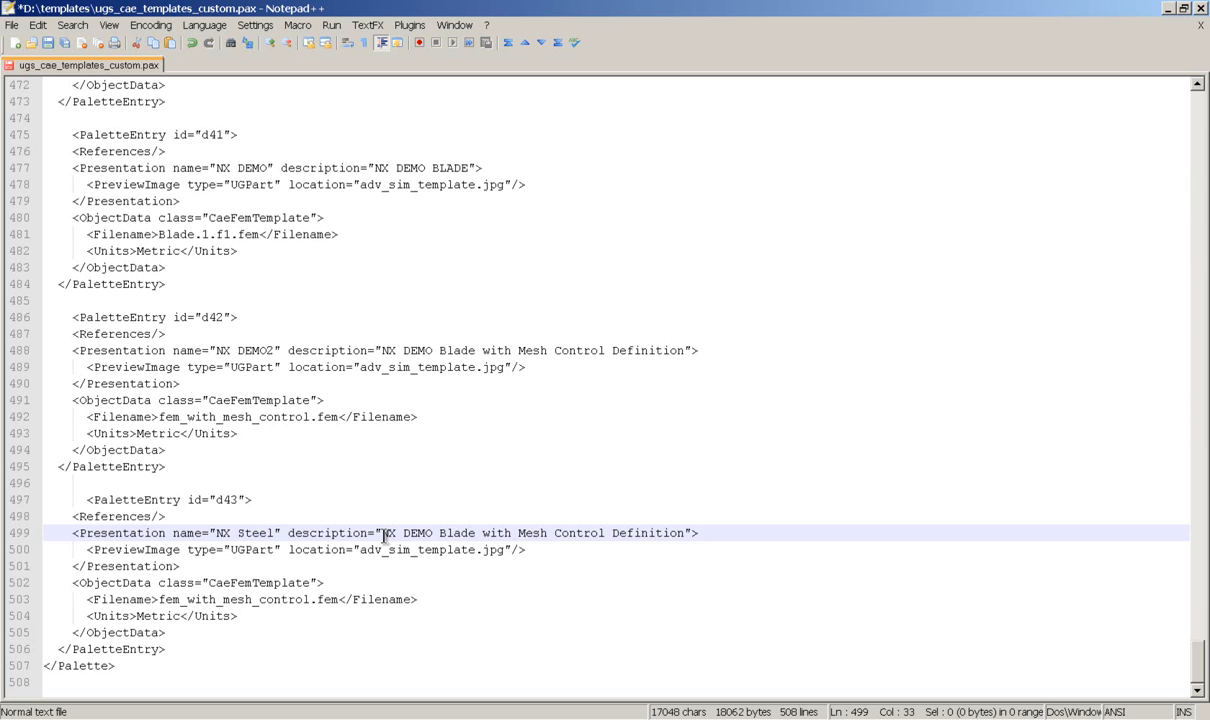
pyautogui.moveTo(382, 532); pyautogui.dragTo(685, 532)
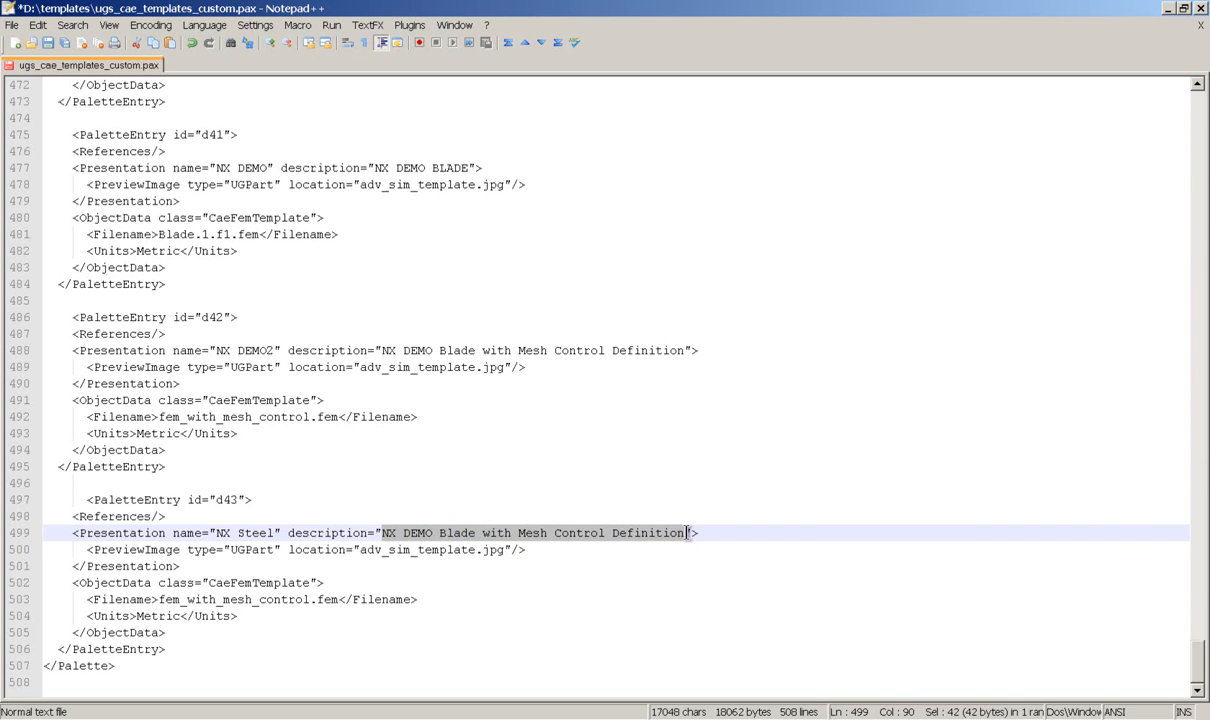
pyautogui.moveTo(678, 545)
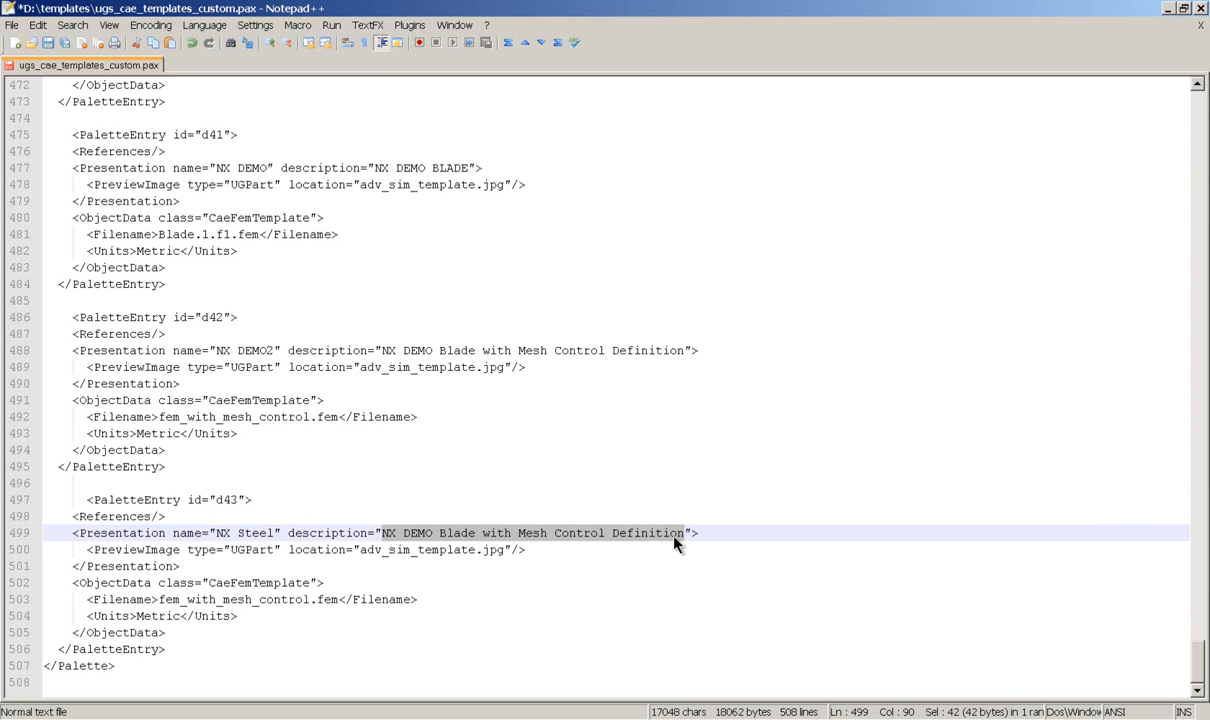
pyautogui.write('With Stee')
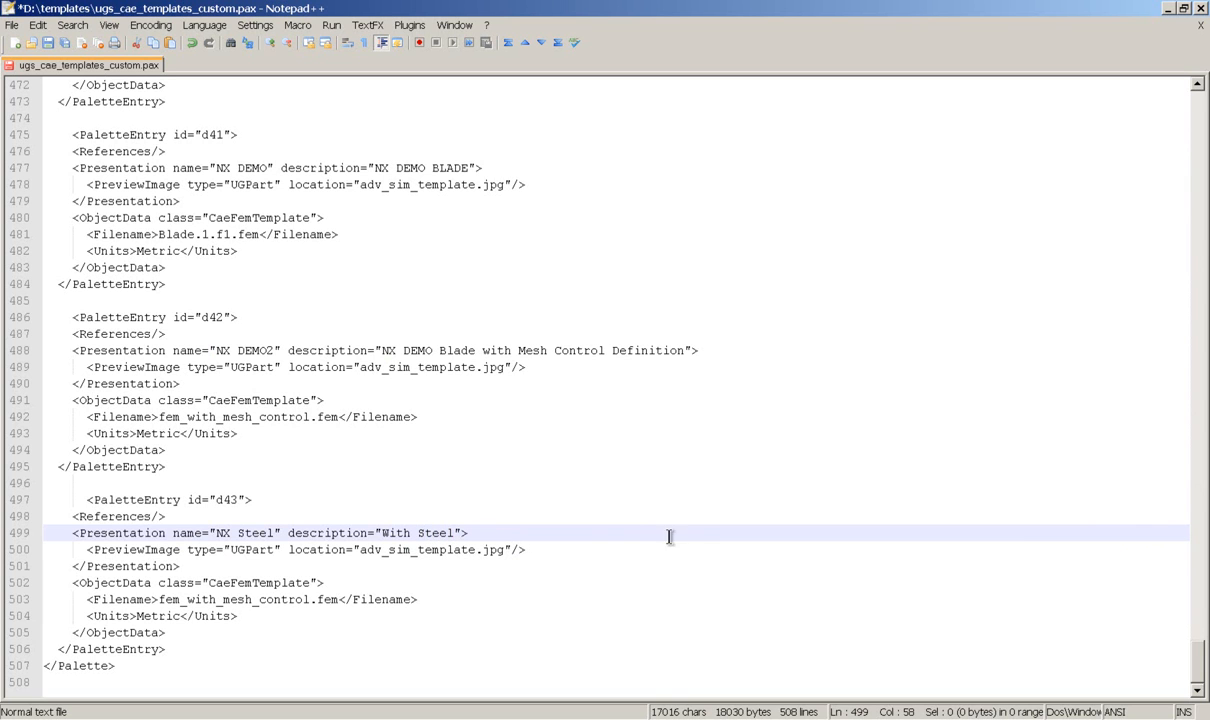
pyautogui.moveTo(223, 589)
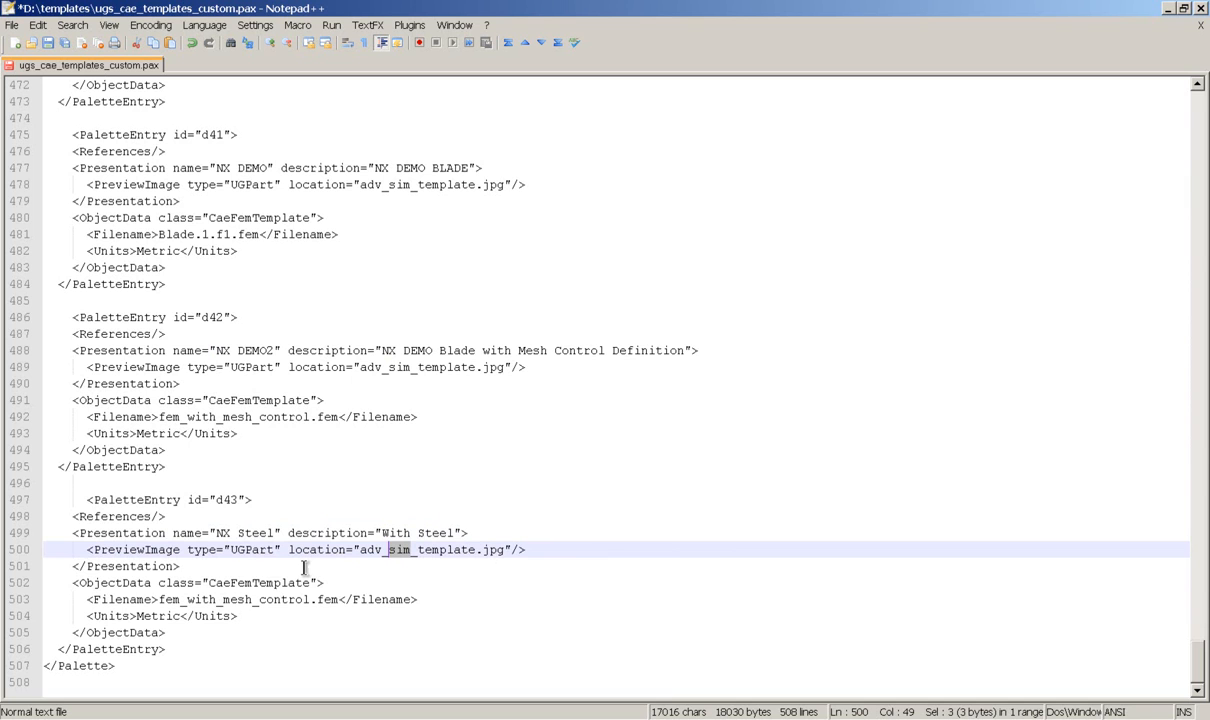
pyautogui.moveTo(305, 599)
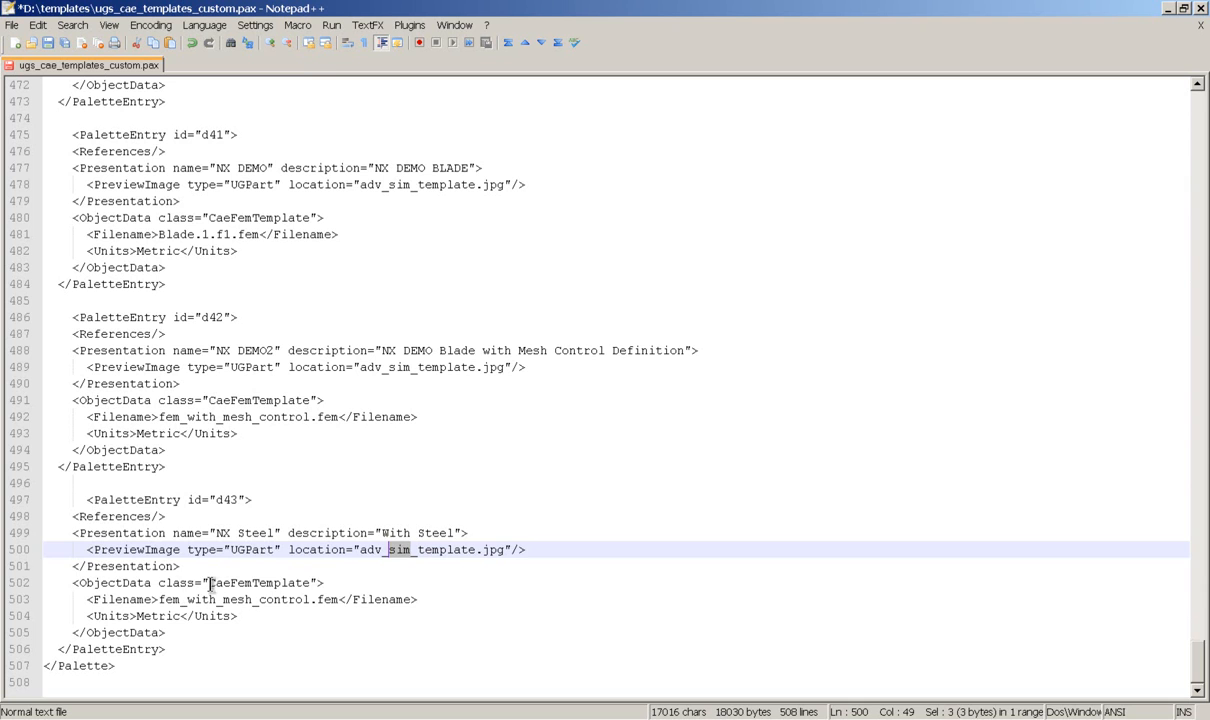
pyautogui.doubleClick(258, 582)
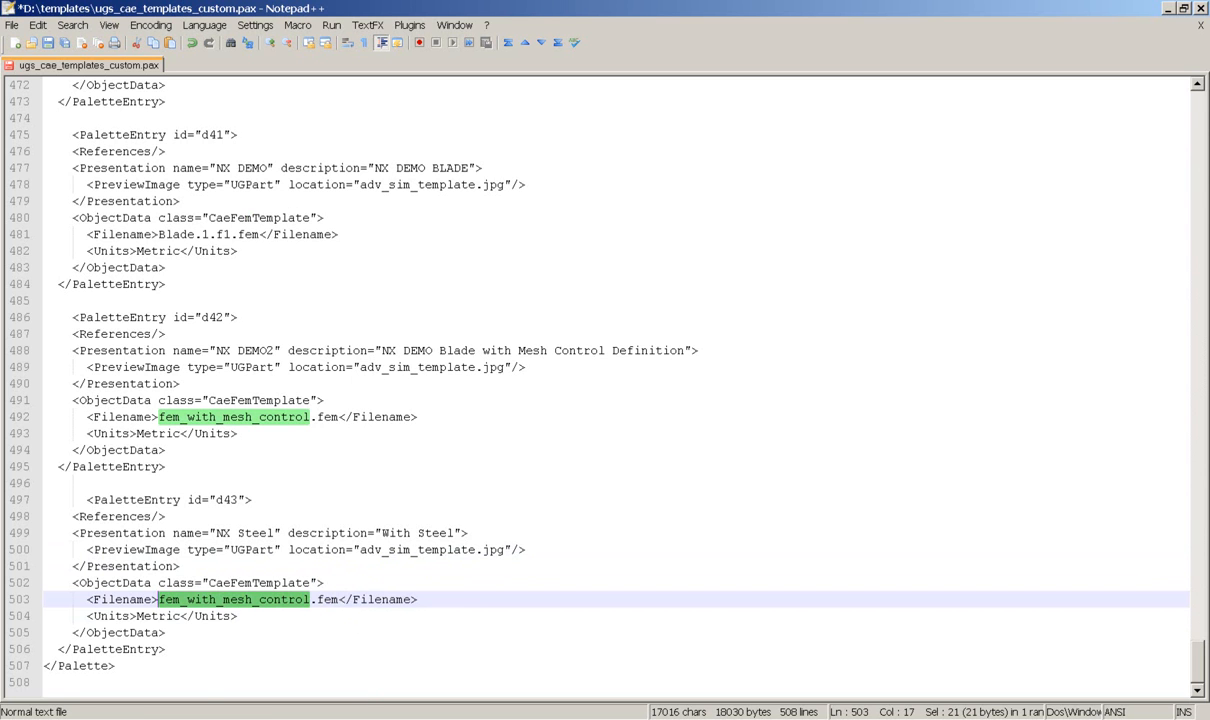
# Step: Browse to new_template.fem in D:\NX files, then open the D:\templates folder
pyautogui.click(10, 710)
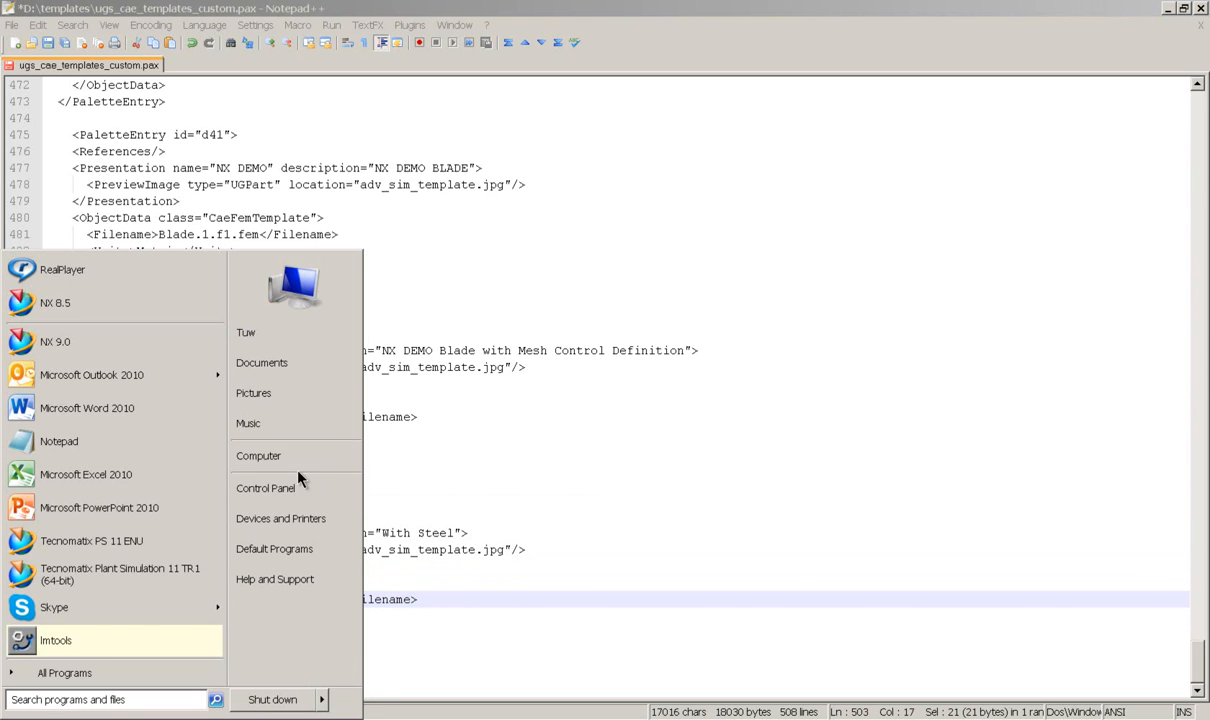
pyautogui.click(258, 455)
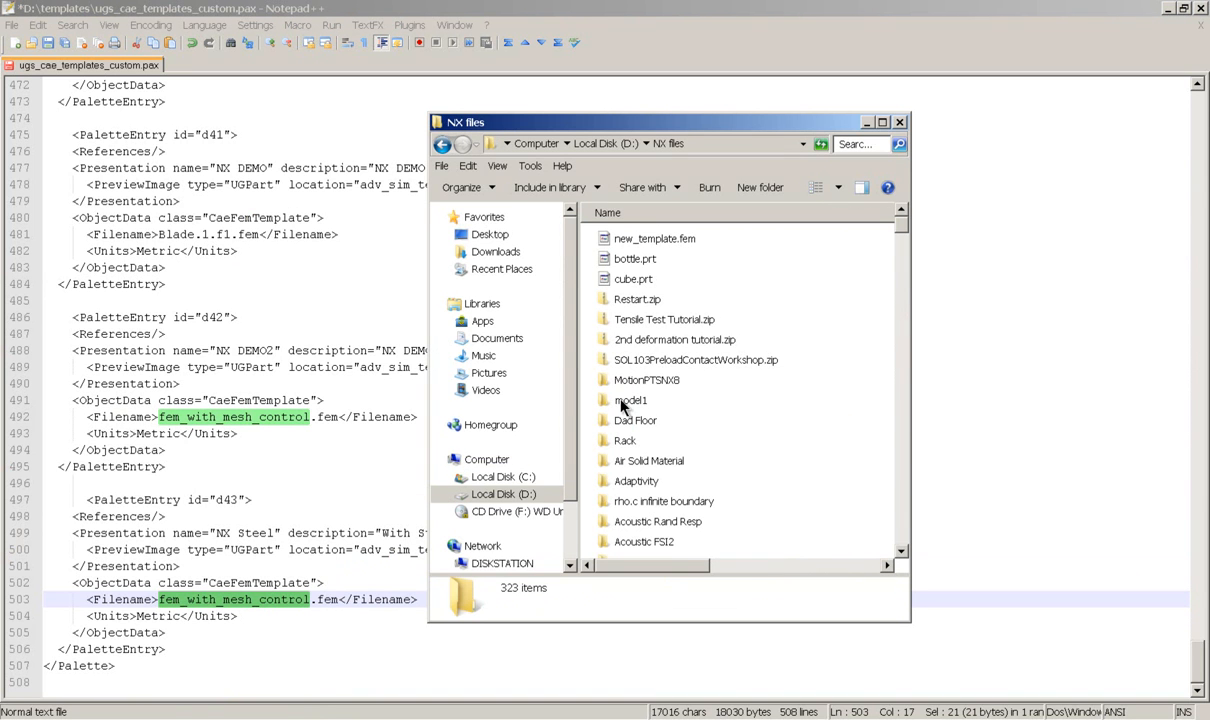
pyautogui.click(654, 238)
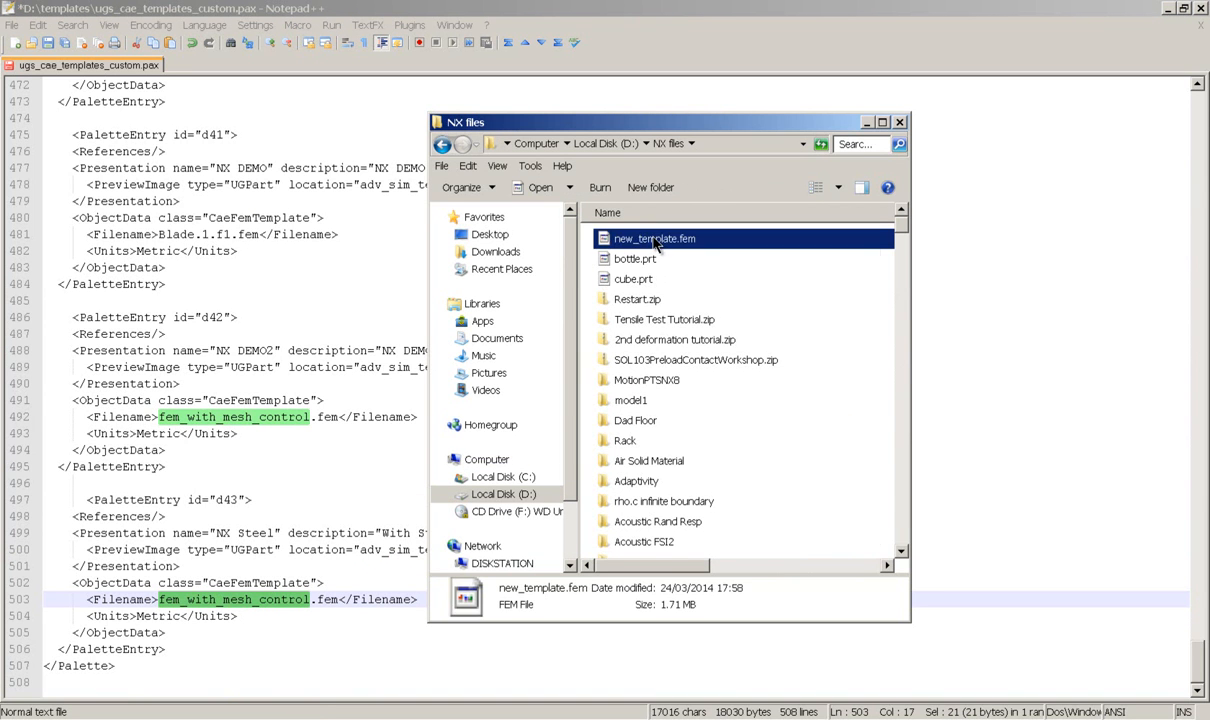
pyautogui.moveTo(688, 291)
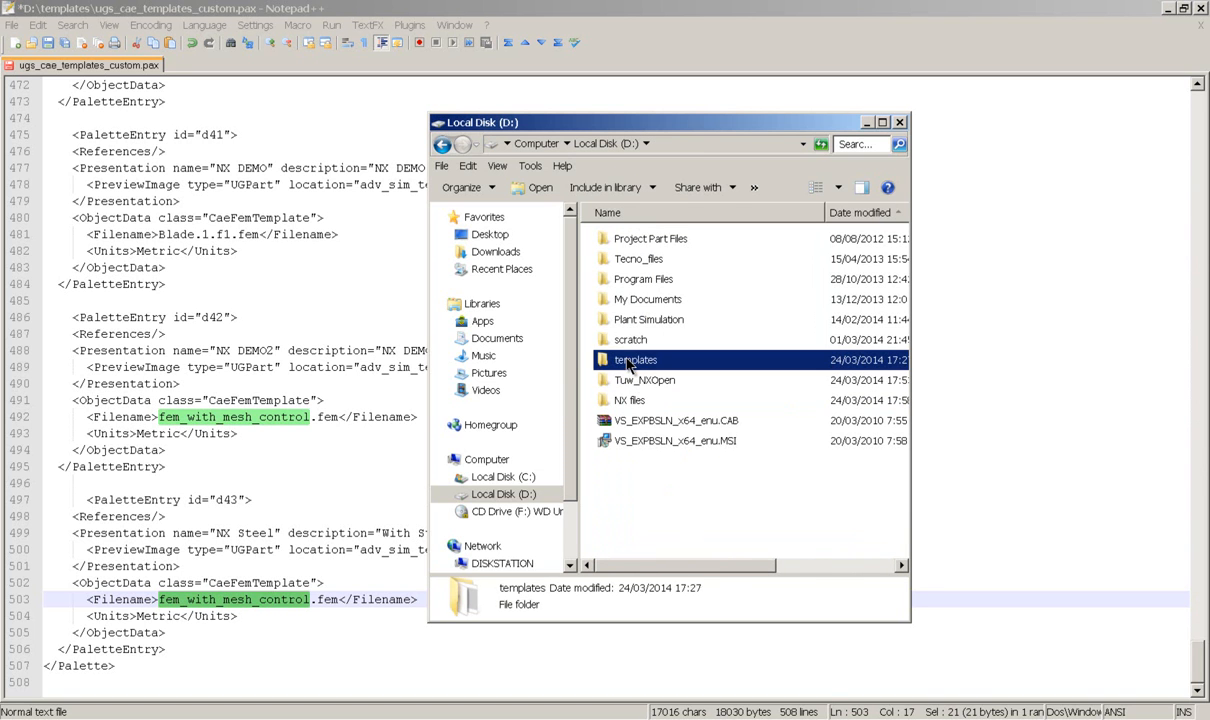
pyautogui.doubleClick(635, 359)
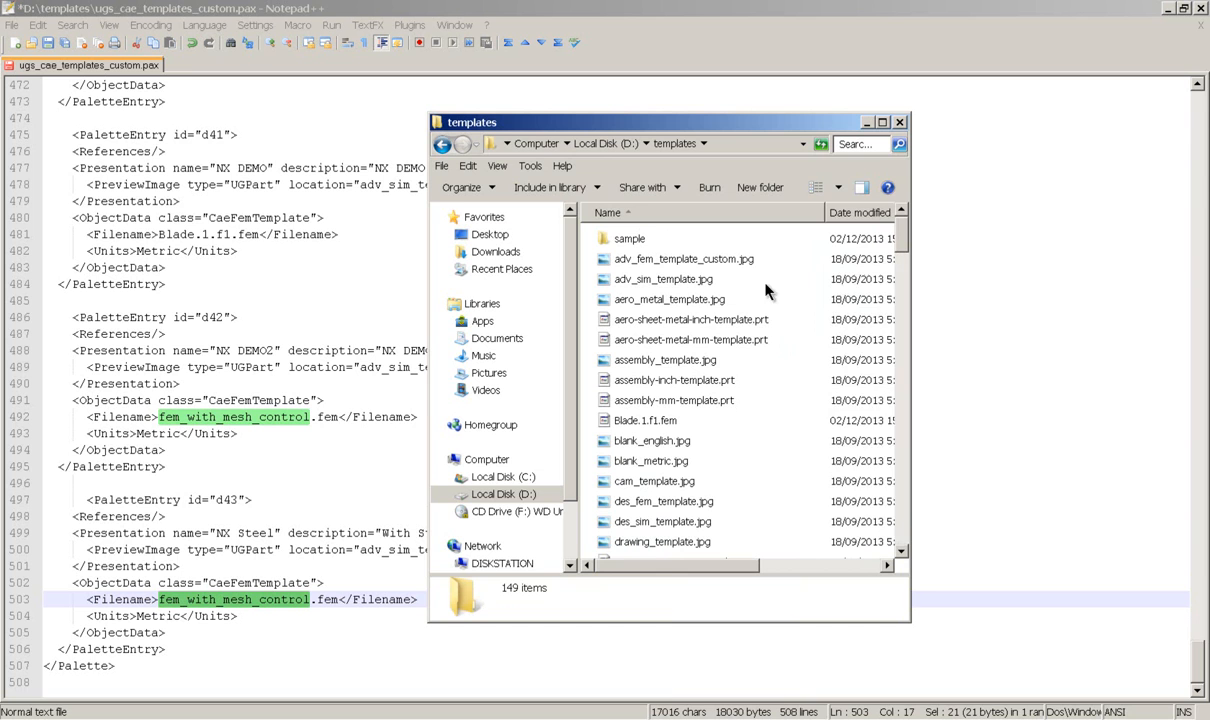
pyautogui.moveTo(828, 420)
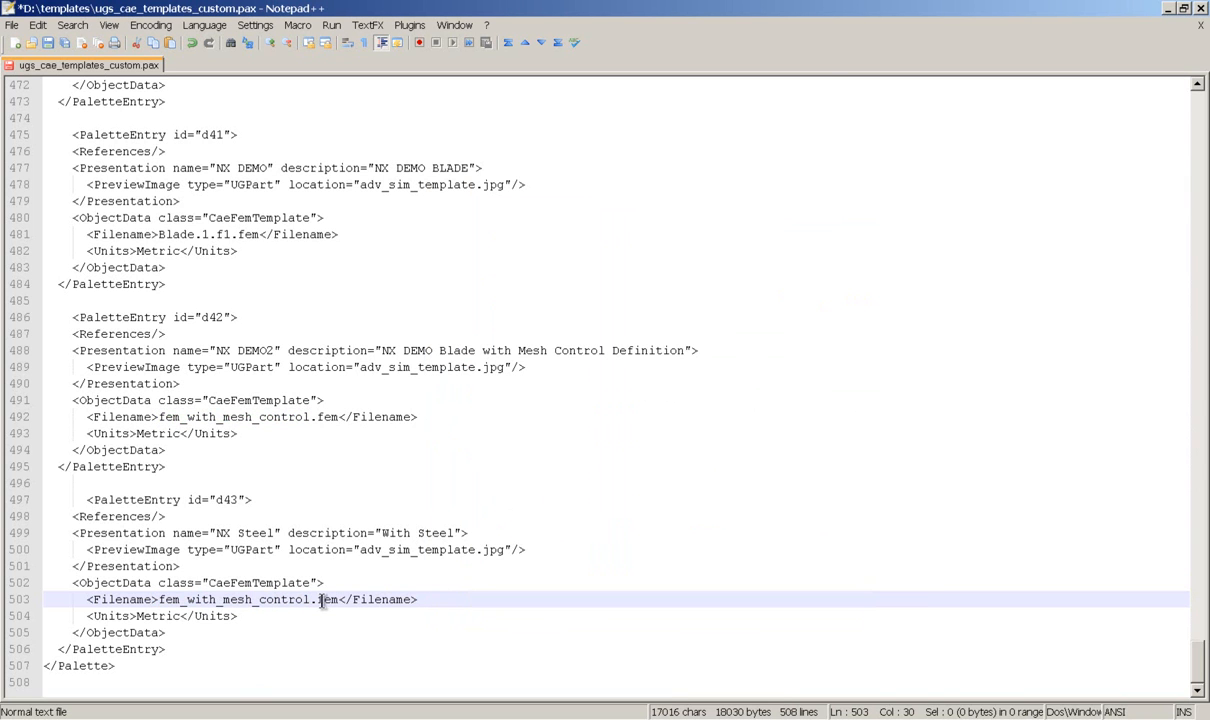
# Step: Select and right-click fem_with_mesh_control.fem in the d43 entry's Filename tag
pyautogui.moveTo(320, 599); pyautogui.dragTo(235, 615)
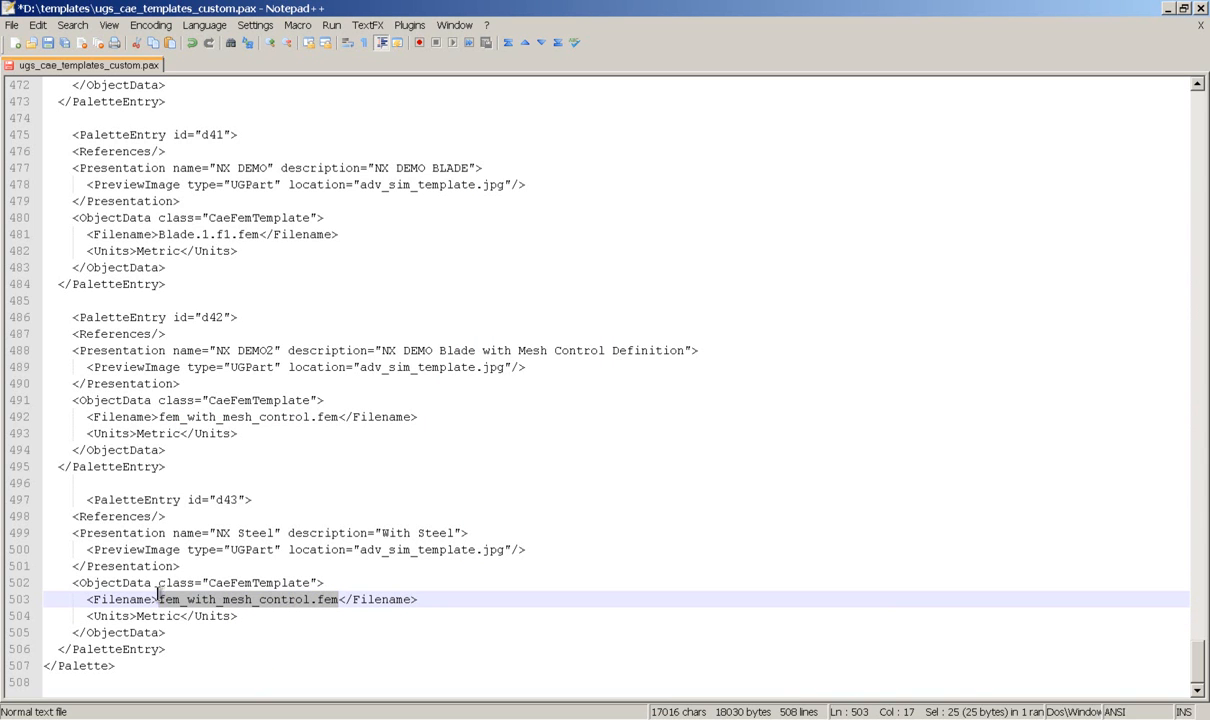
pyautogui.rightClick(160, 599)
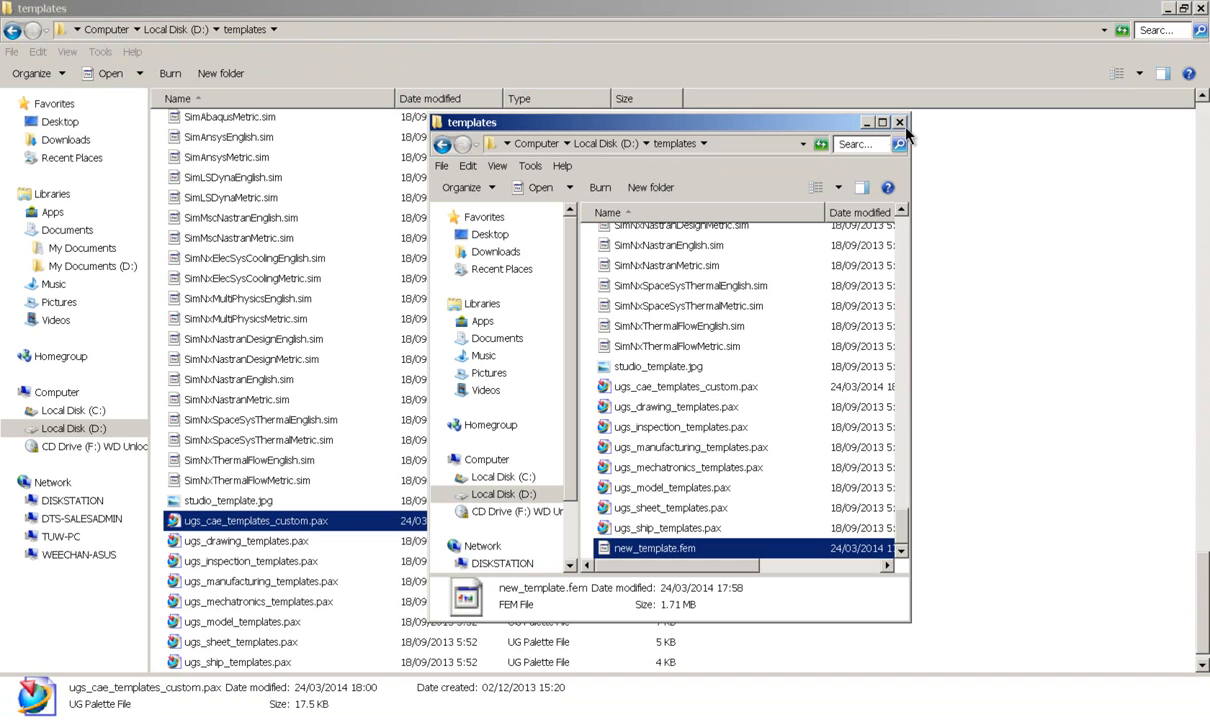
# Step: Close Explorer, confirm NX's Simulation templates list has no Steel entry, and exit NX
pyautogui.click(898, 121)
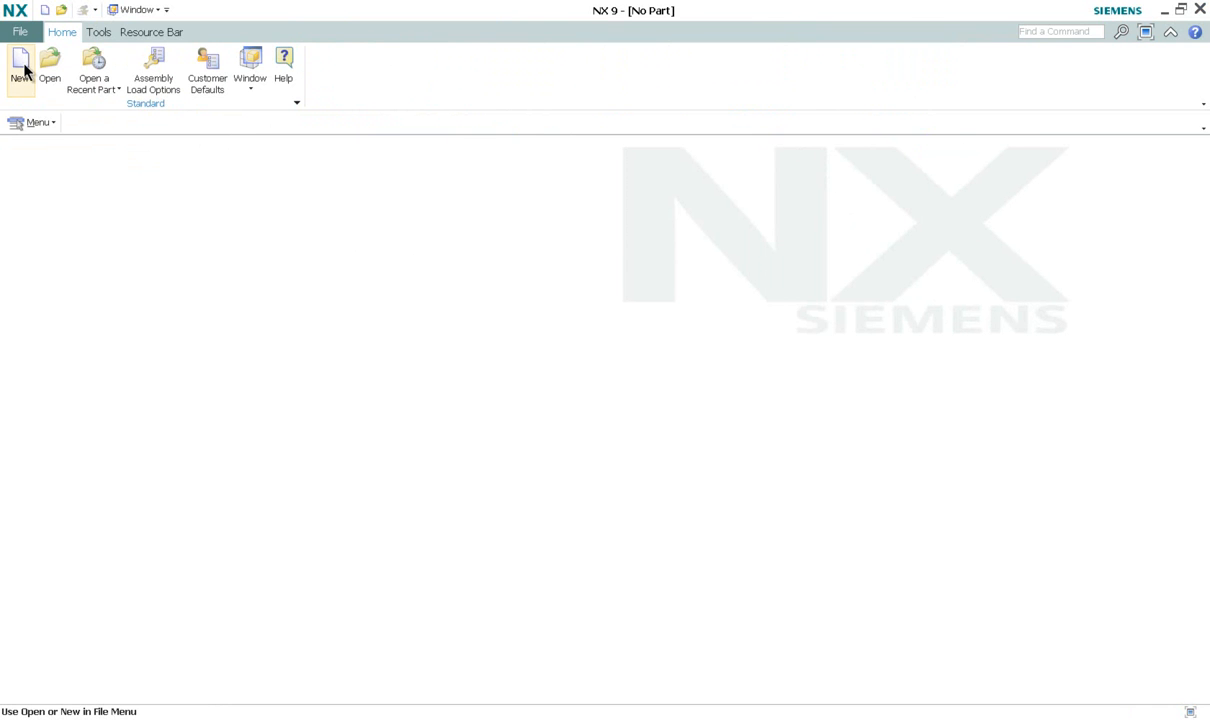
pyautogui.click(20, 65)
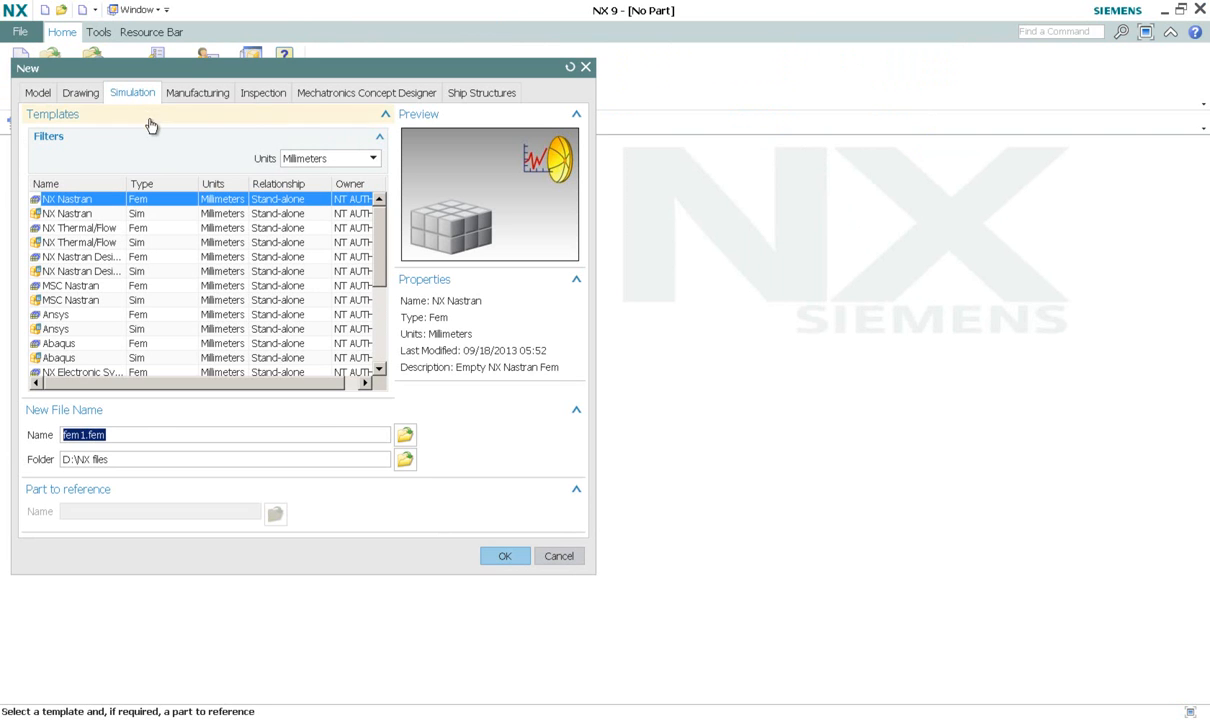
pyautogui.scroll(-3)
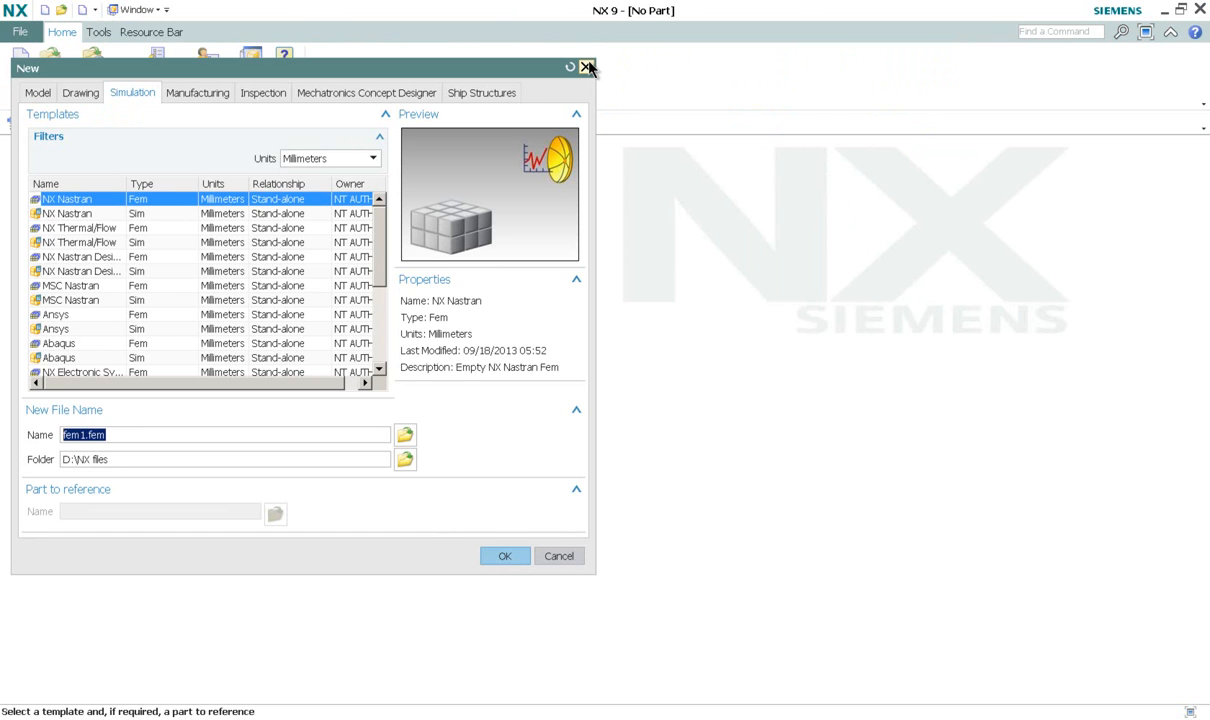
pyautogui.click(587, 68)
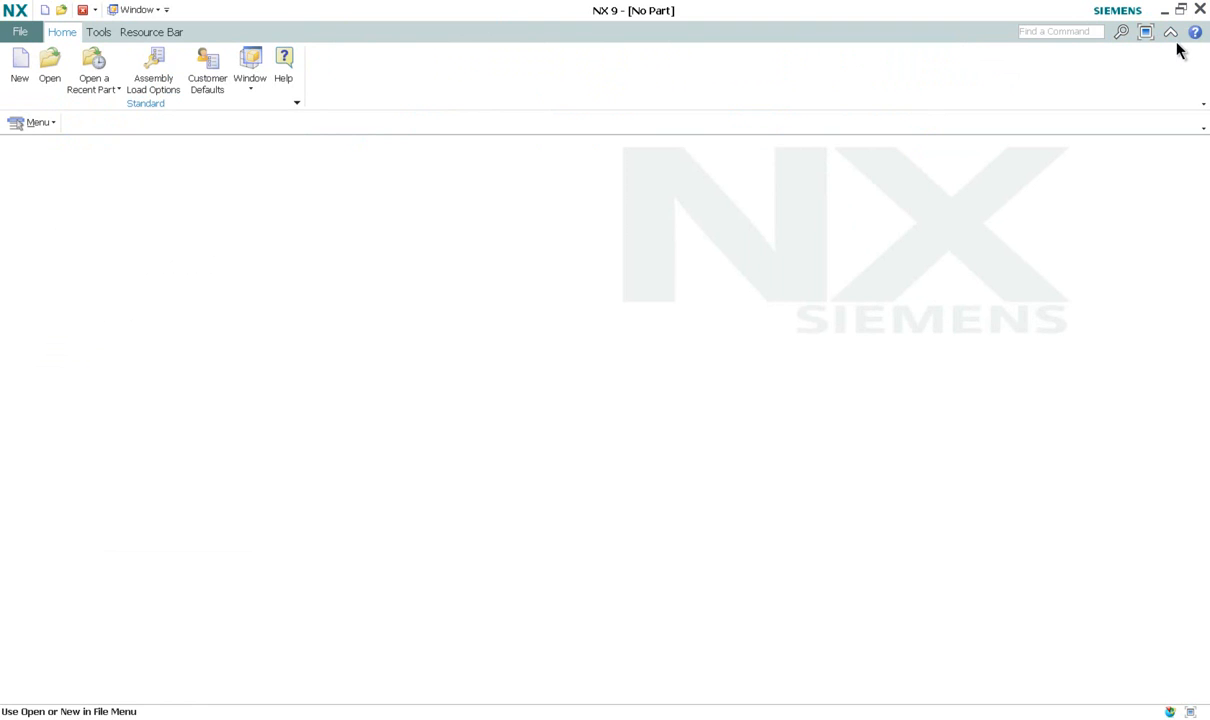
pyautogui.click(1163, 10)
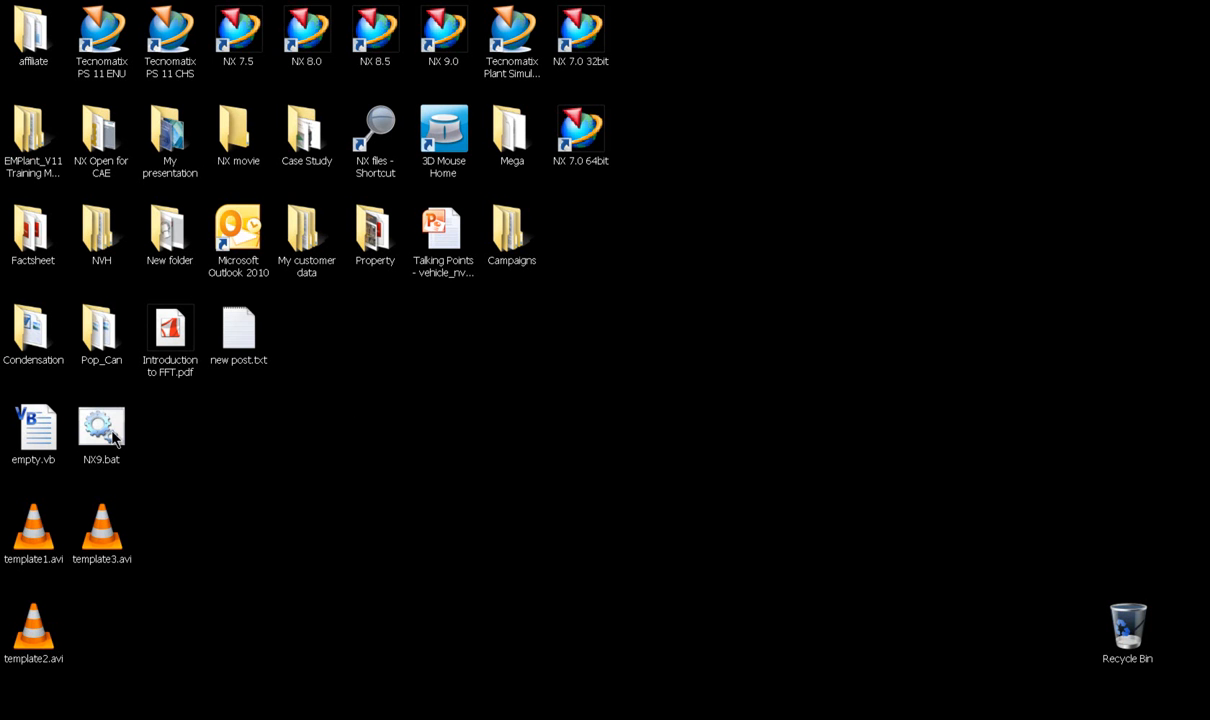
# Step: Check that NX9.bat sets UGII_TEMPLATE_DIR to D:\templates, then relaunch NX from it
pyautogui.rightClick(101, 428)
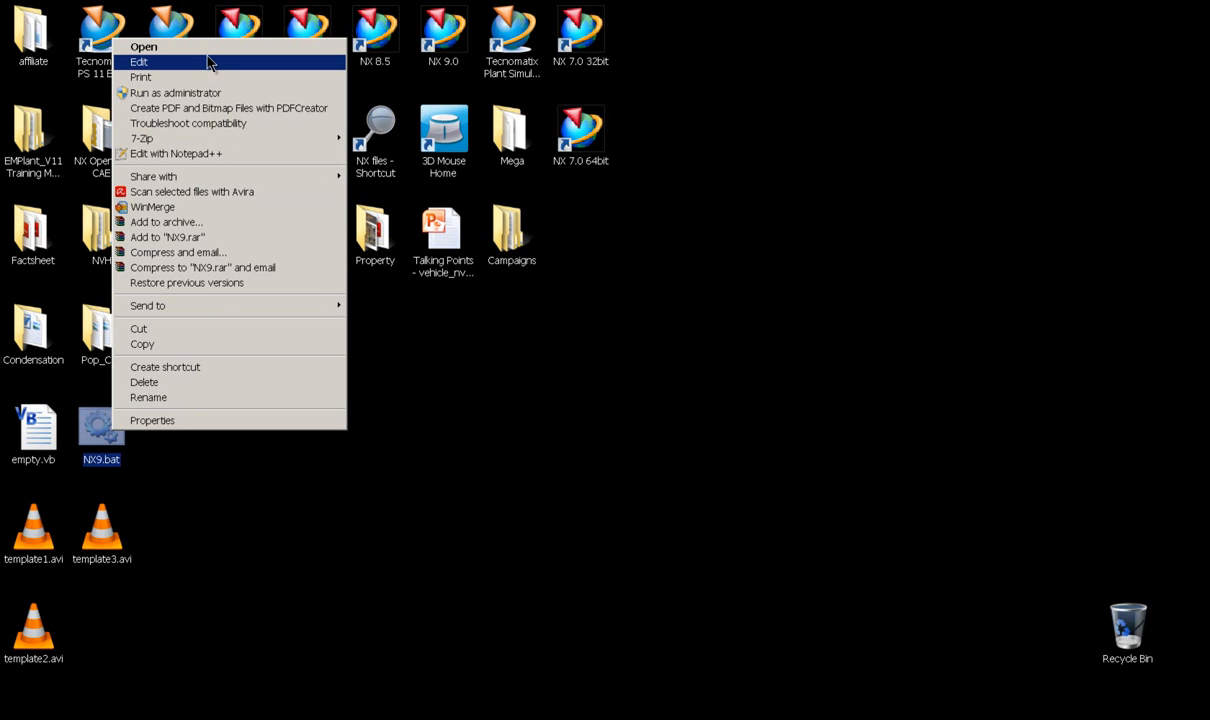
pyautogui.click(138, 62)
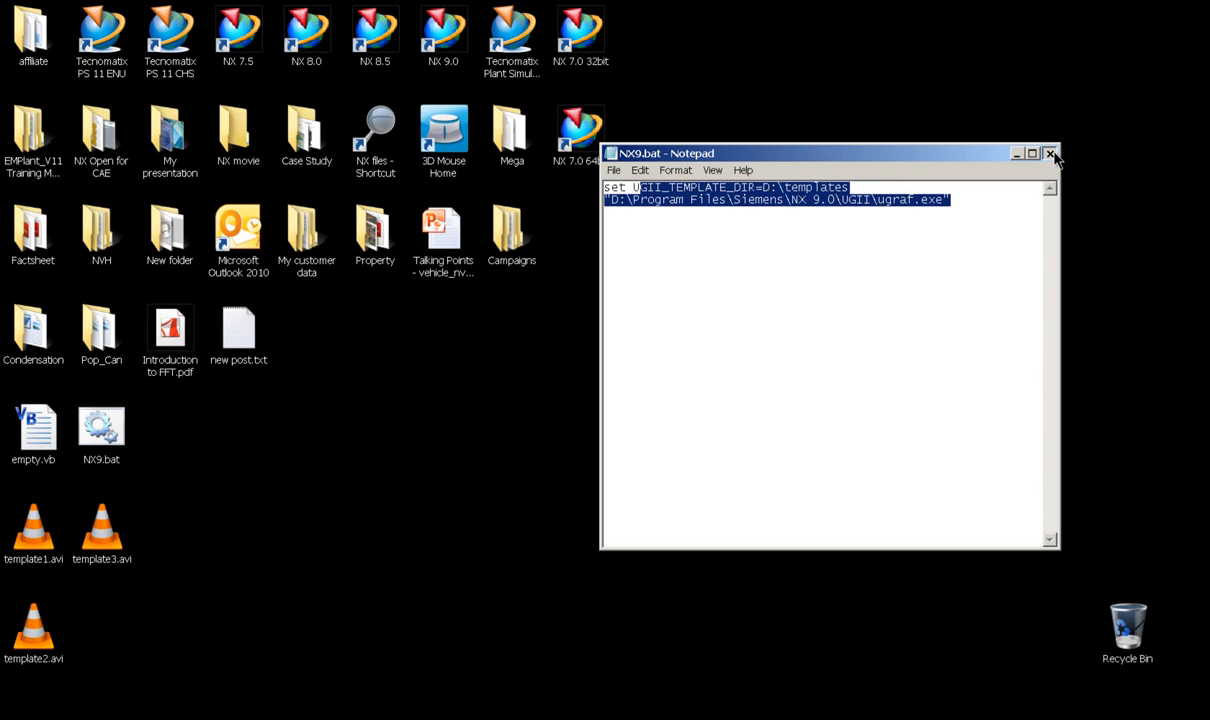
pyautogui.click(1051, 153)
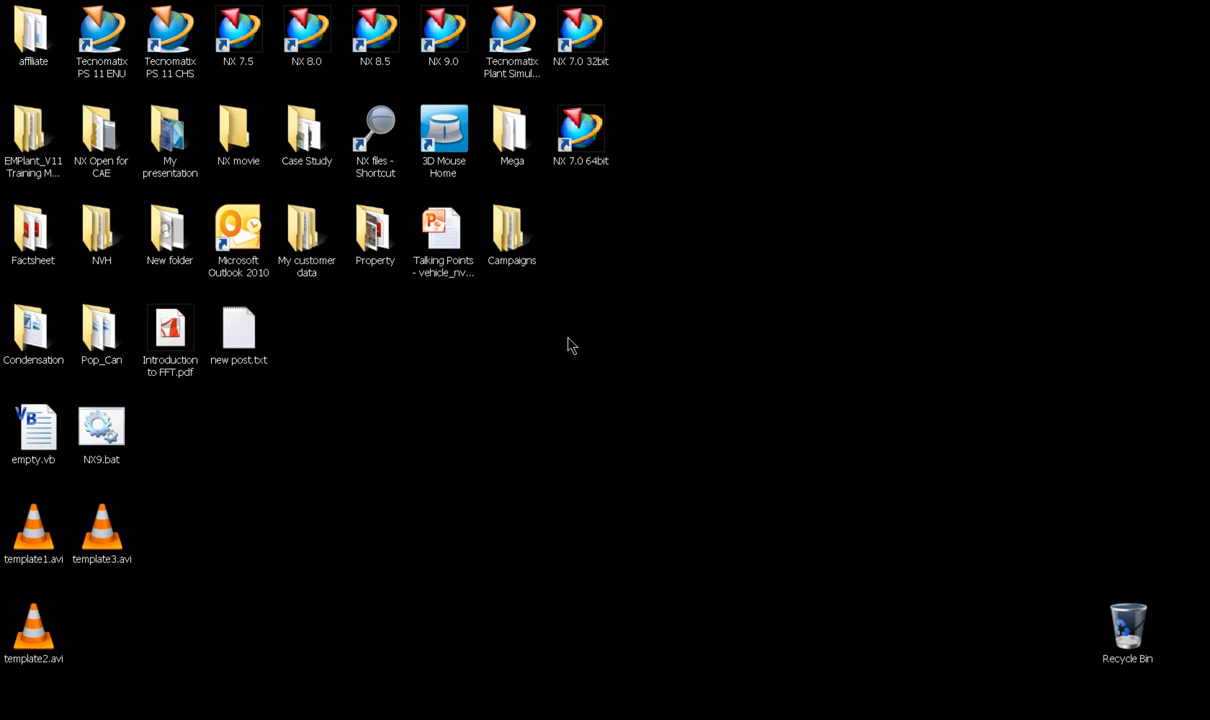
pyautogui.doubleClick(101, 427)
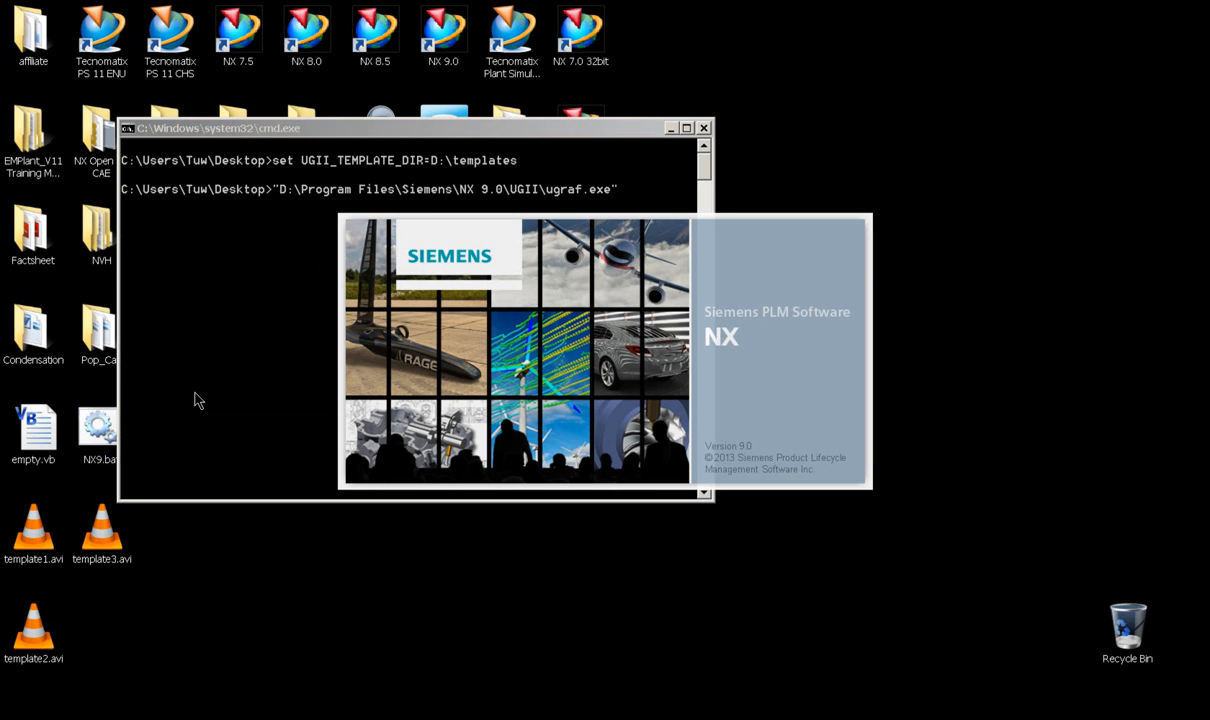
pyautogui.moveTo(217, 382)
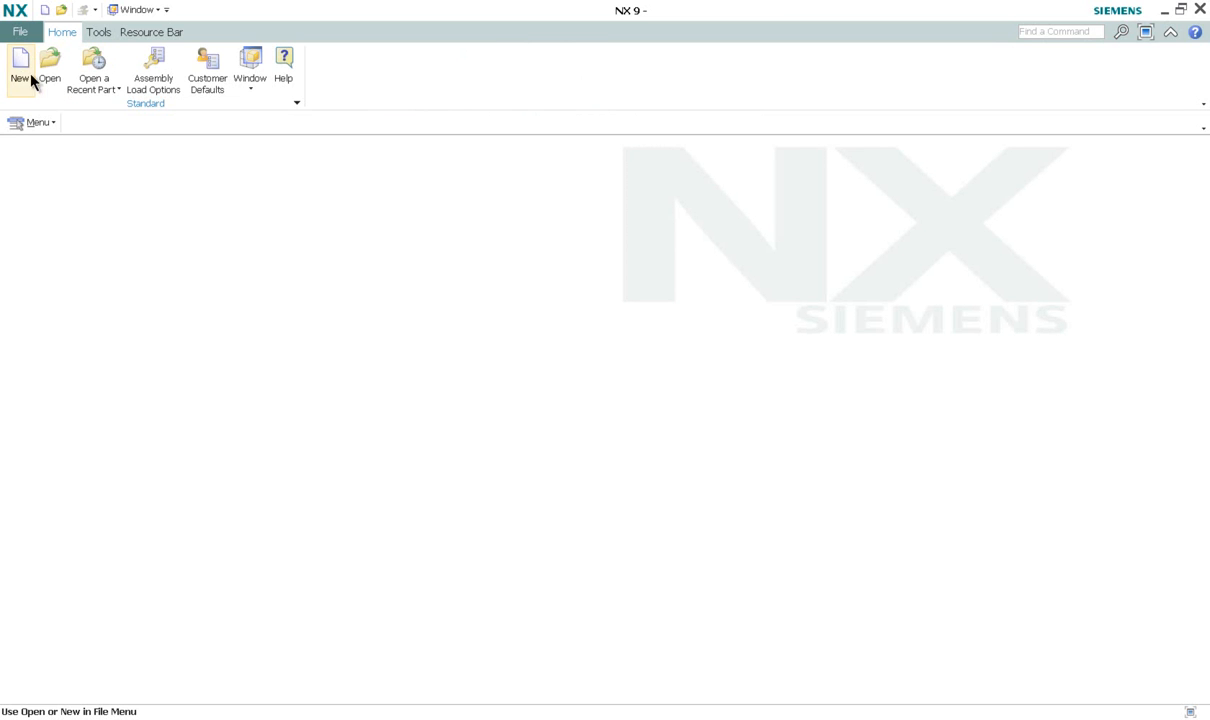
# Step: Create fem1.fem from the NX Steel template on the Custom tab, accepting the New FEM settings
pyautogui.click(18, 70)
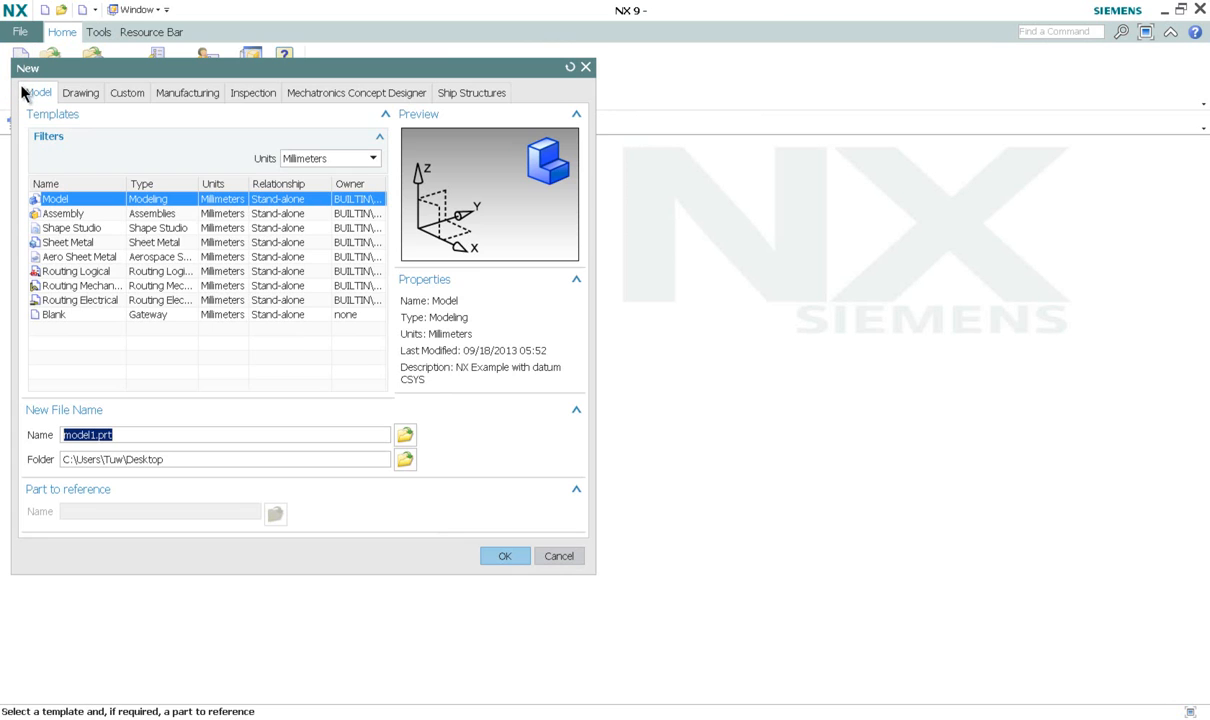
pyautogui.click(126, 92)
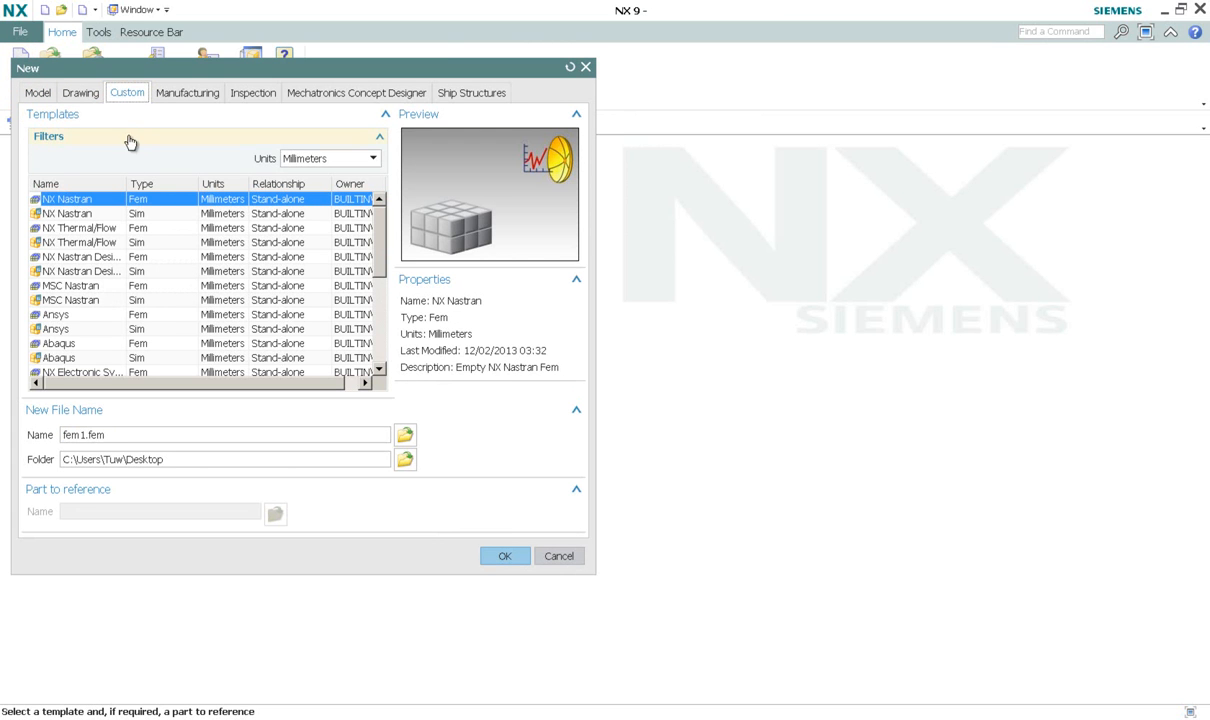
pyautogui.scroll(-3)
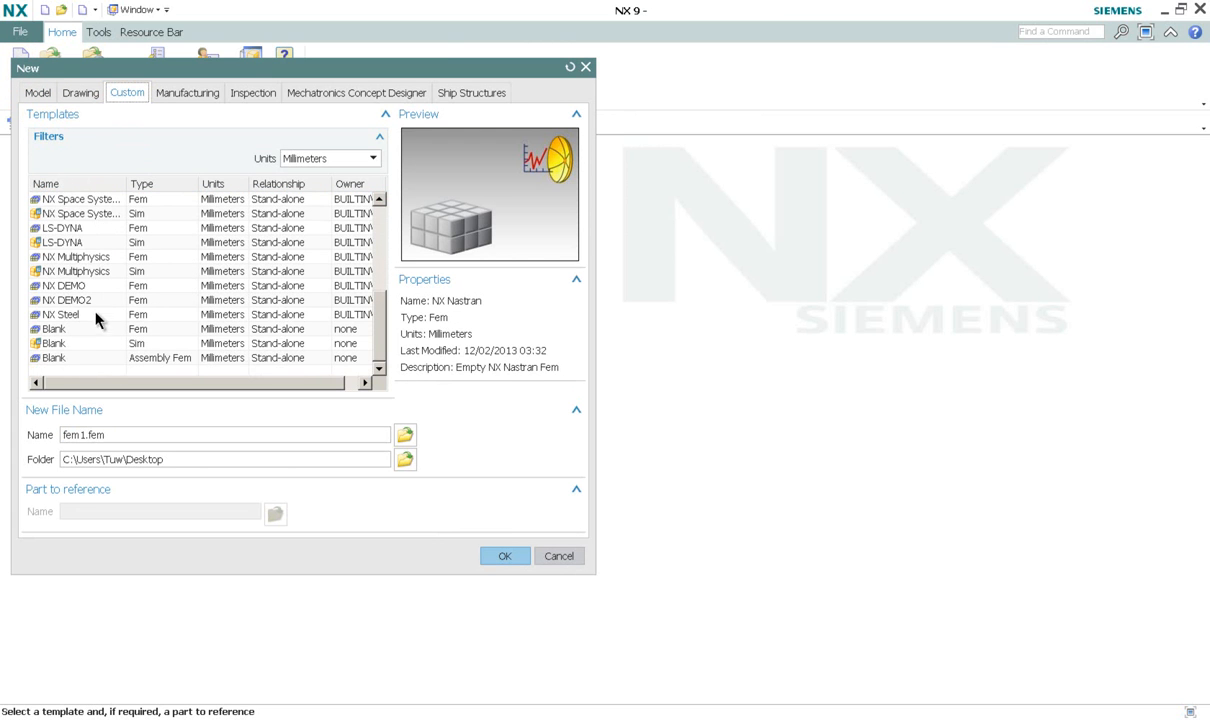
pyautogui.click(60, 314)
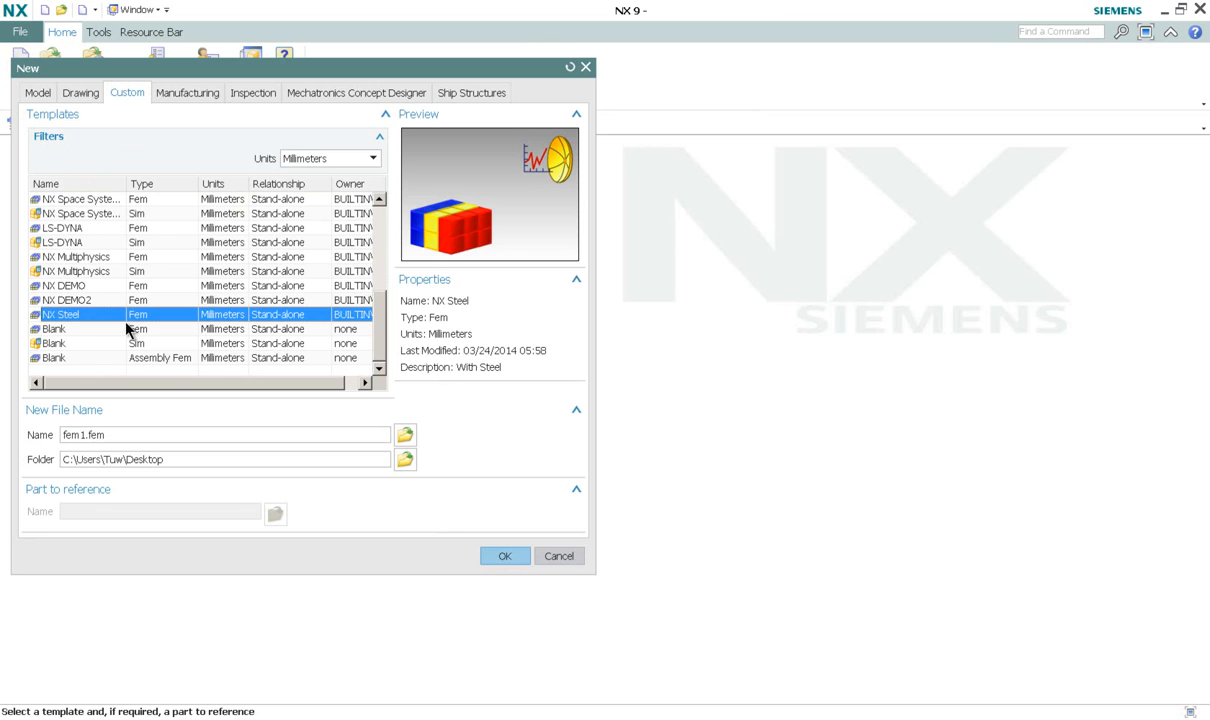
pyautogui.moveTo(445, 375)
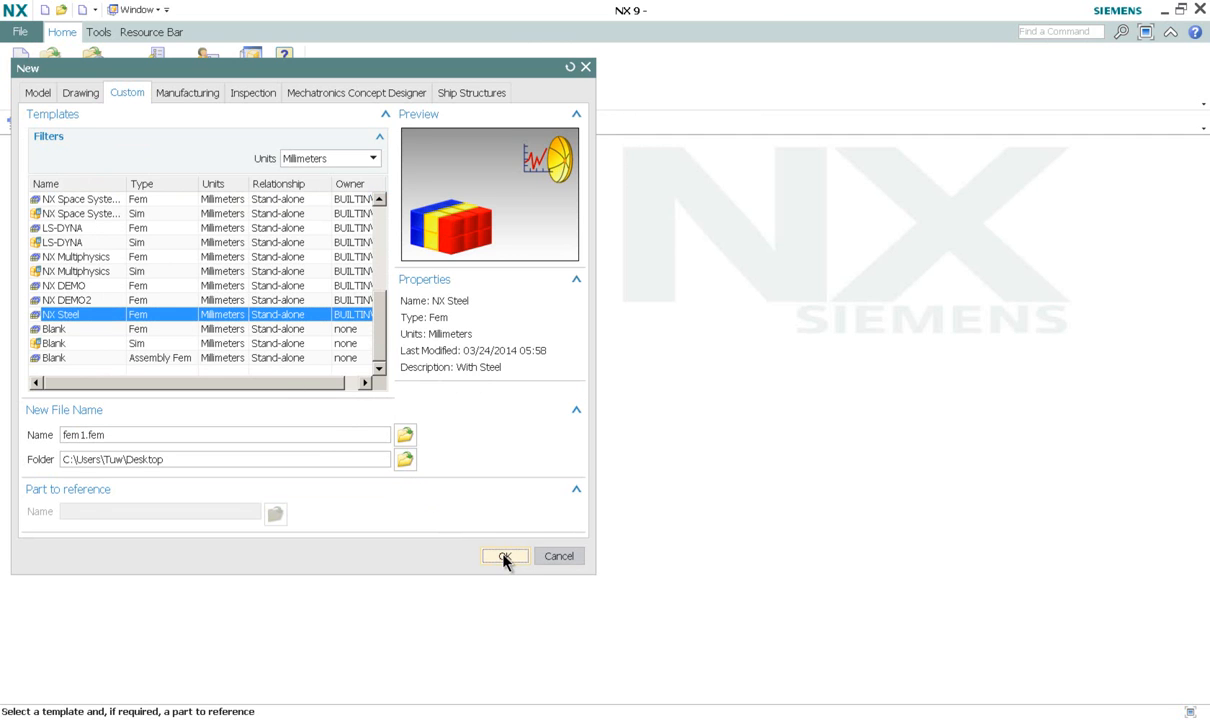
pyautogui.click(505, 556)
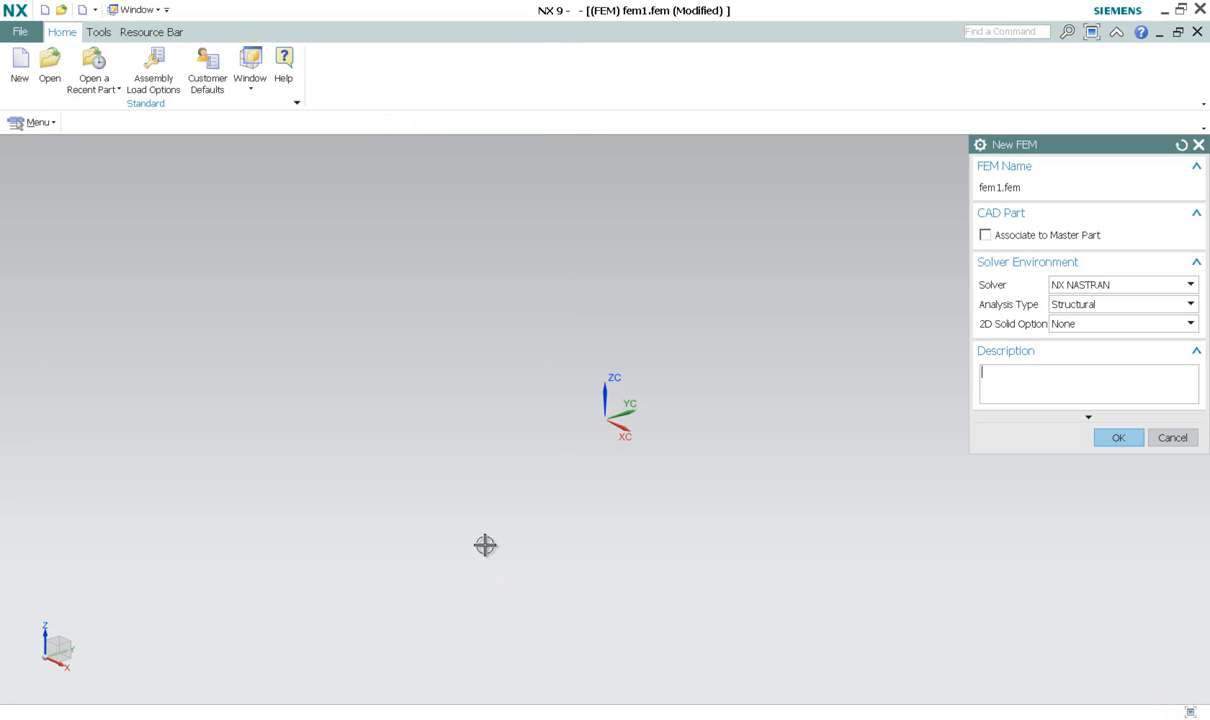
pyautogui.click(1117, 438)
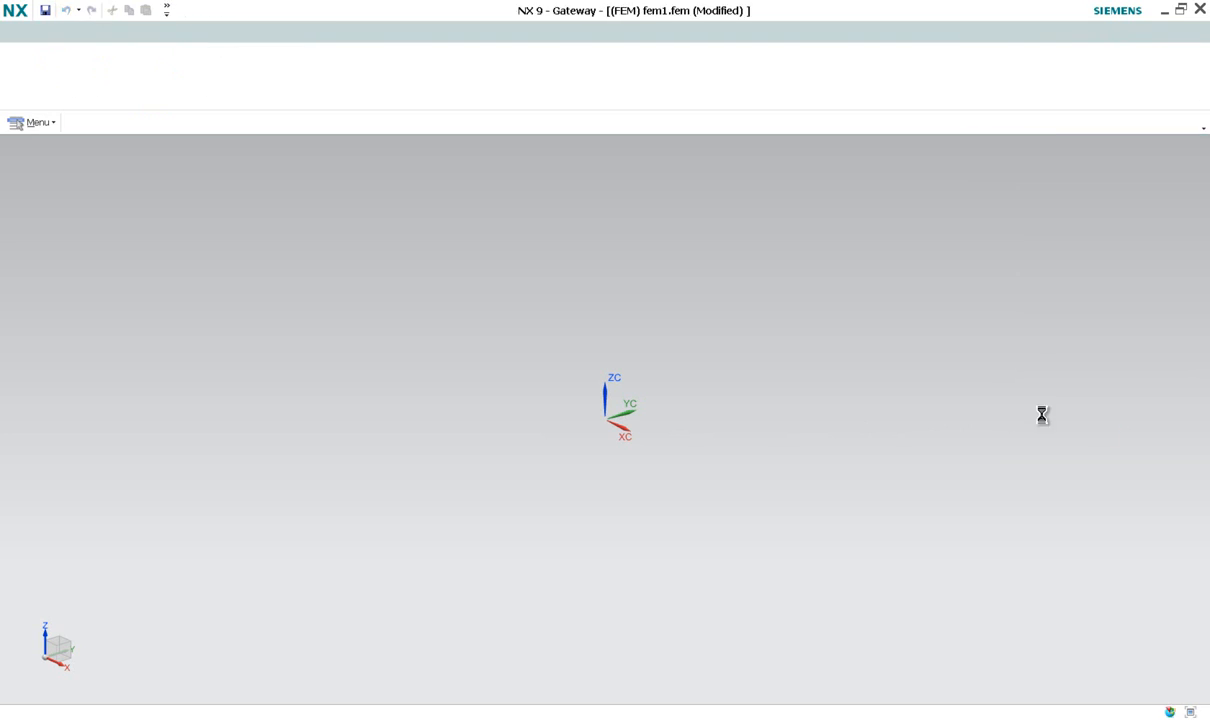